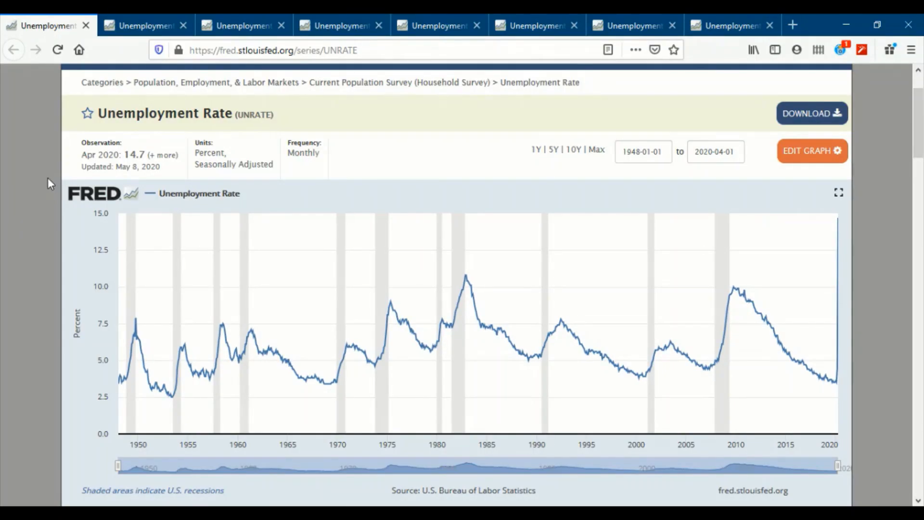
mouse_move(97, 421)
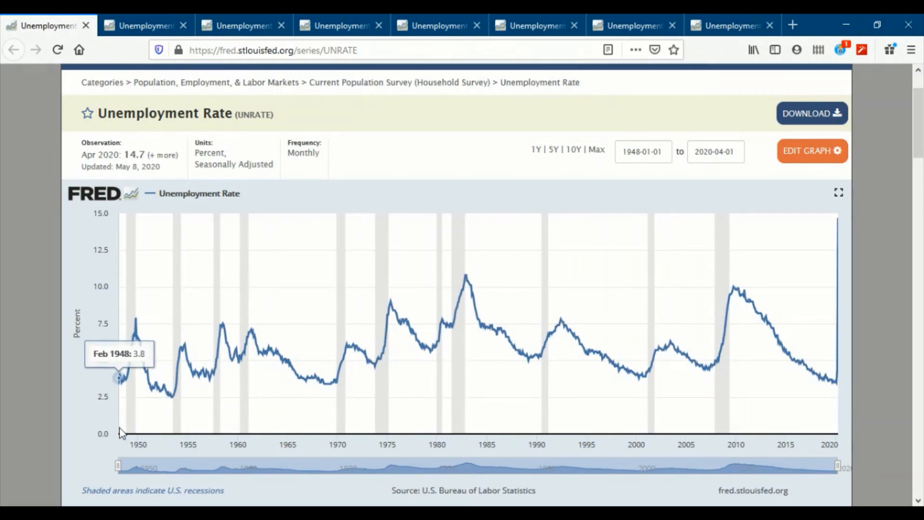
mouse_move(121, 433)
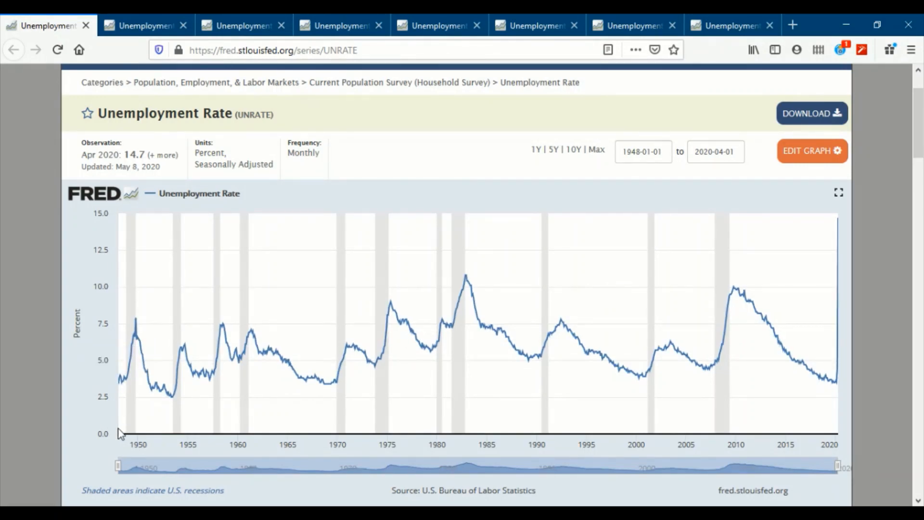
mouse_move(798, 366)
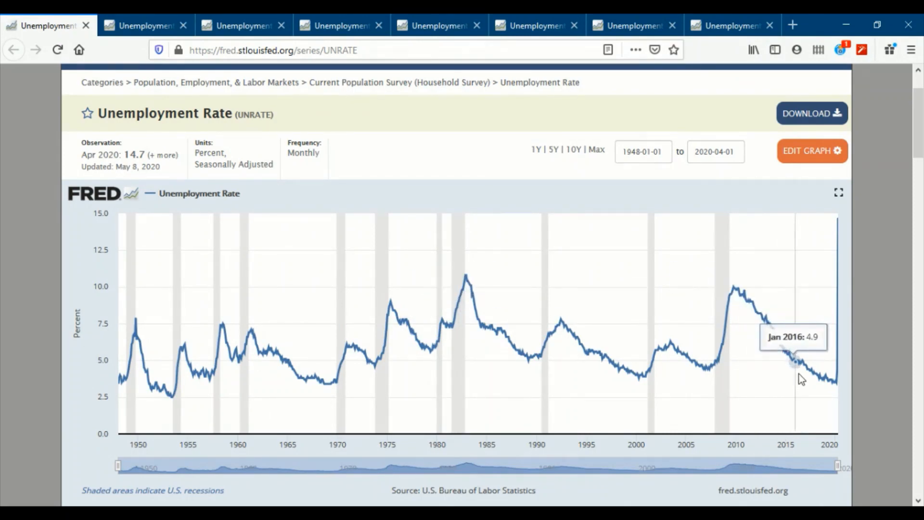
mouse_move(836, 383)
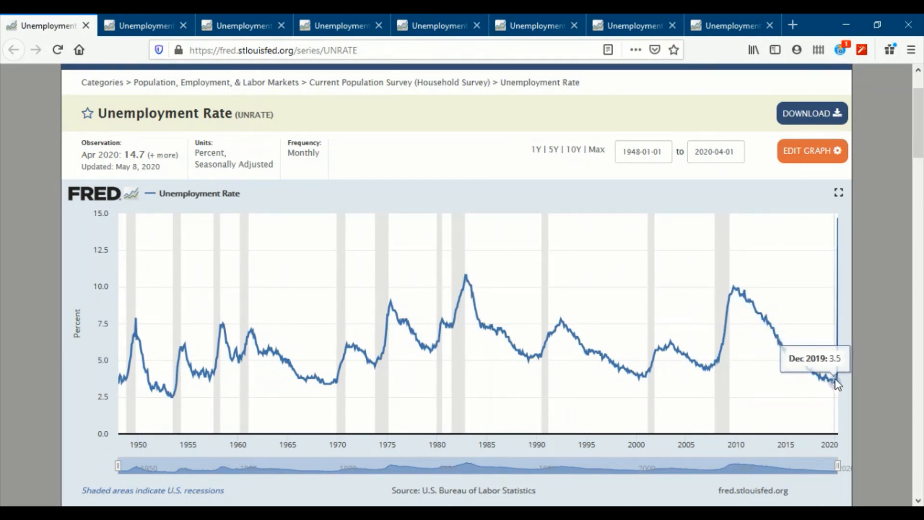
mouse_move(841, 384)
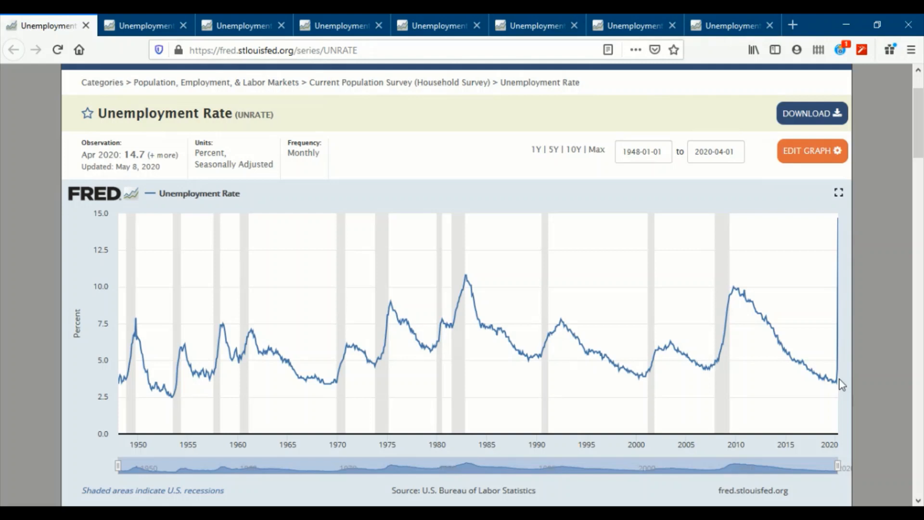
mouse_move(613, 269)
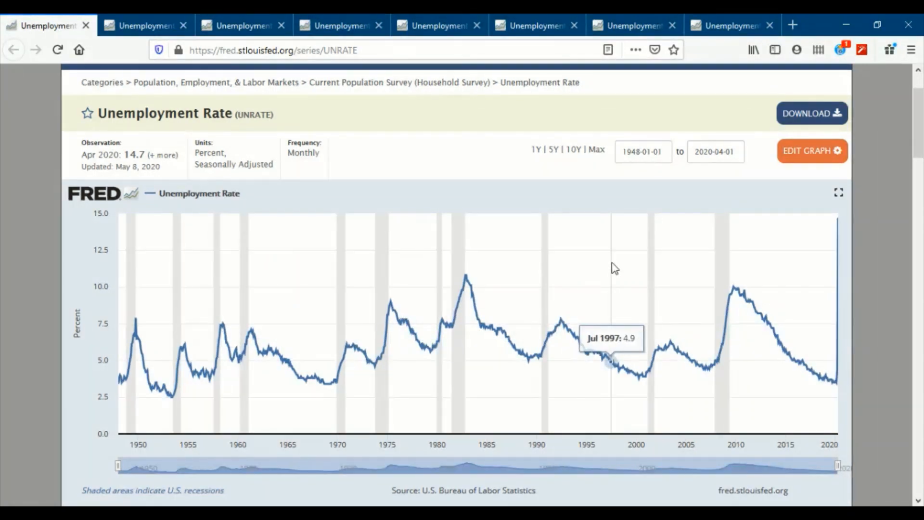
mouse_move(130, 386)
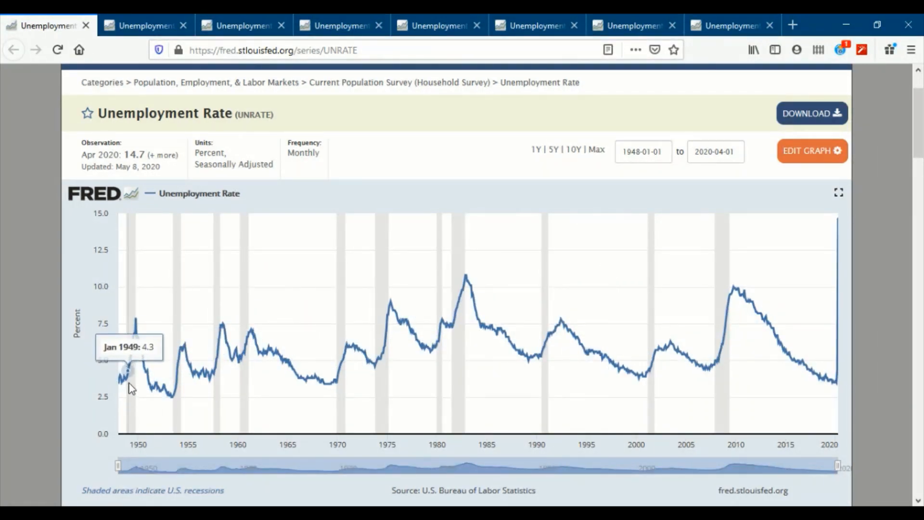
mouse_move(135, 336)
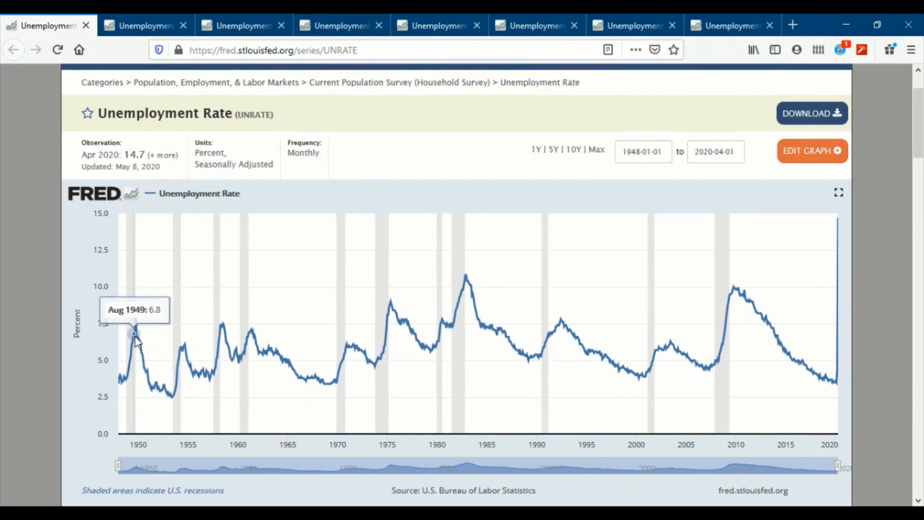
mouse_move(146, 382)
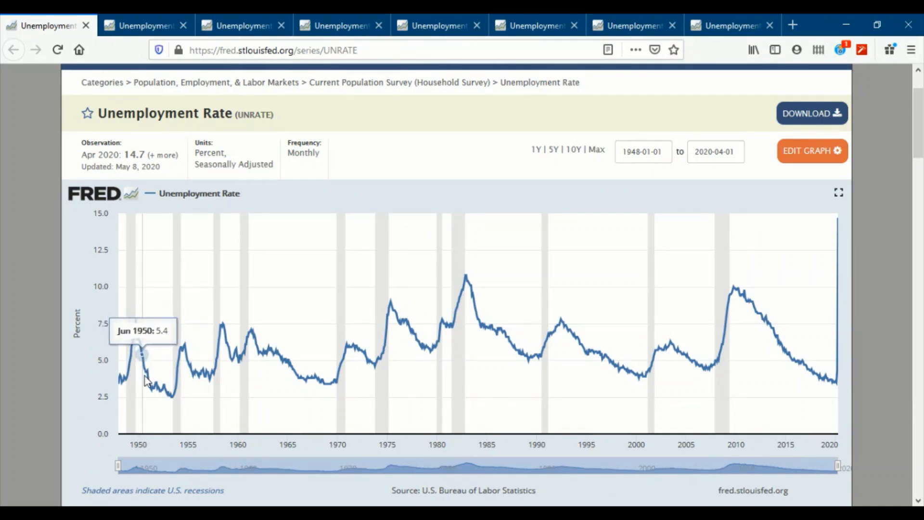
mouse_move(179, 392)
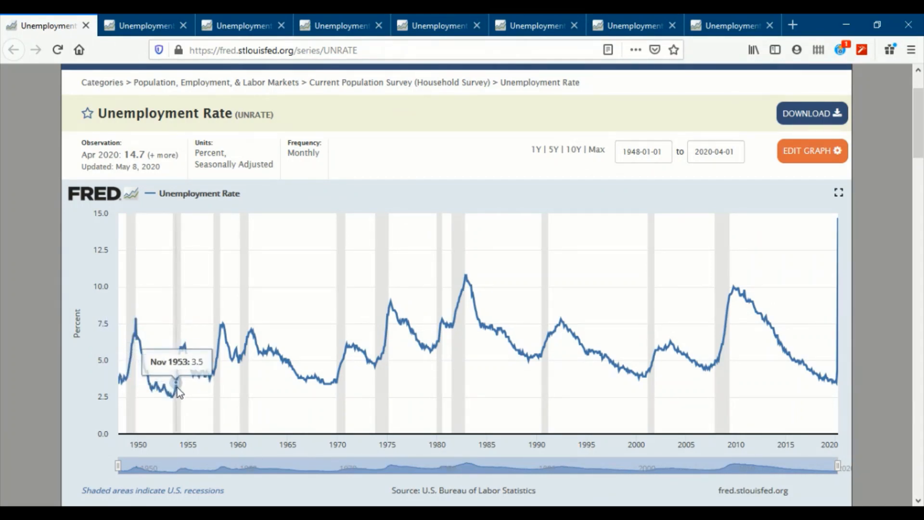
mouse_move(184, 353)
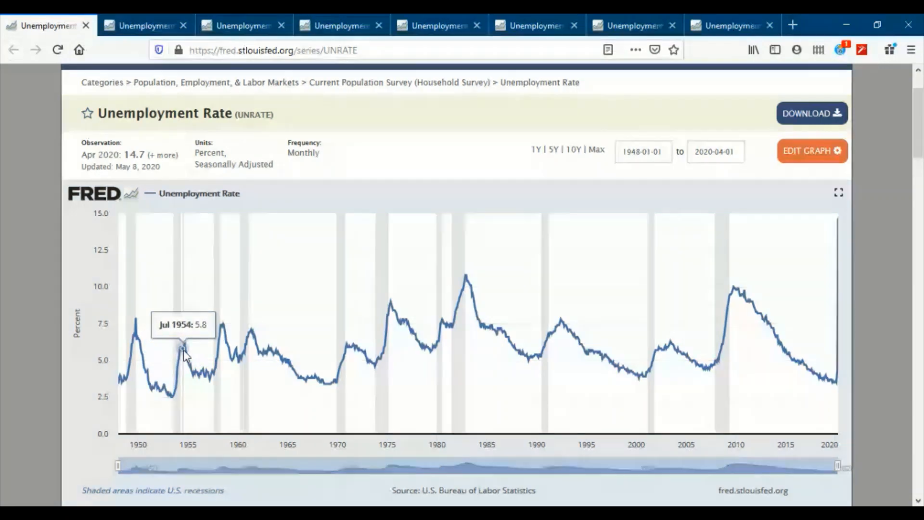
mouse_move(471, 327)
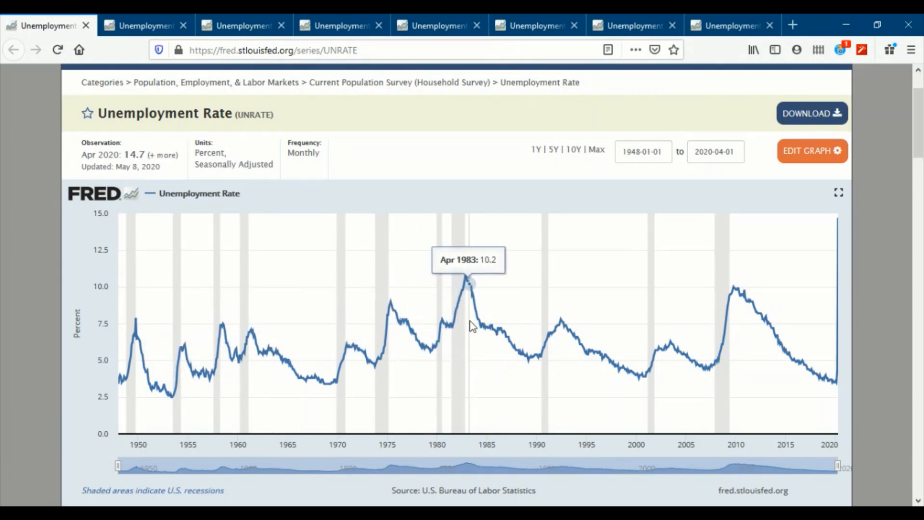
mouse_move(445, 383)
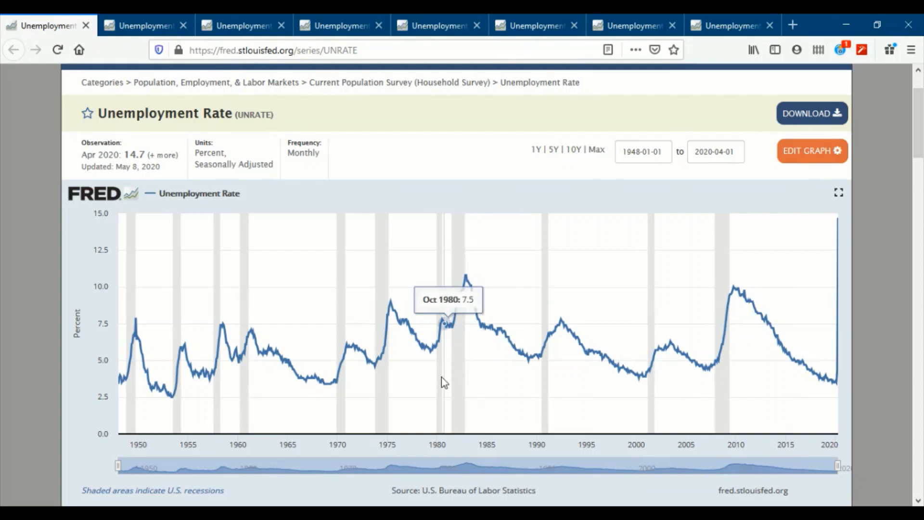
mouse_move(458, 288)
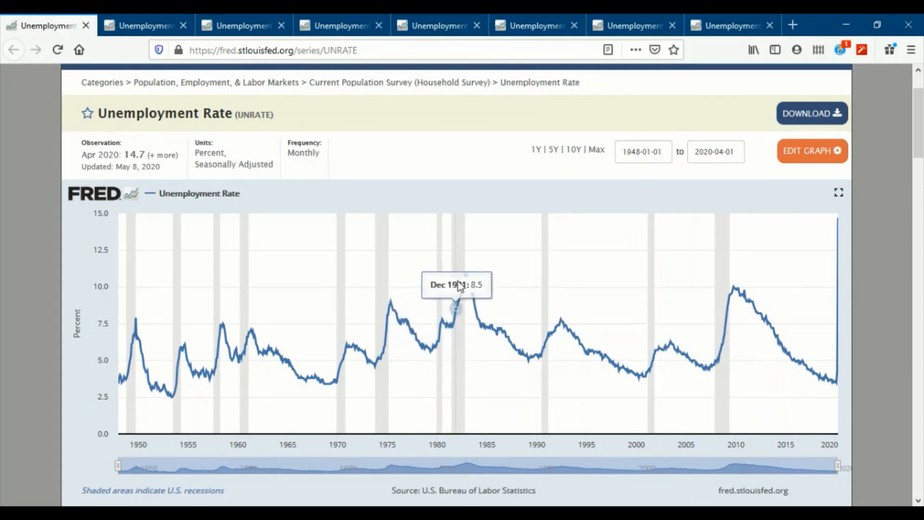
mouse_move(468, 280)
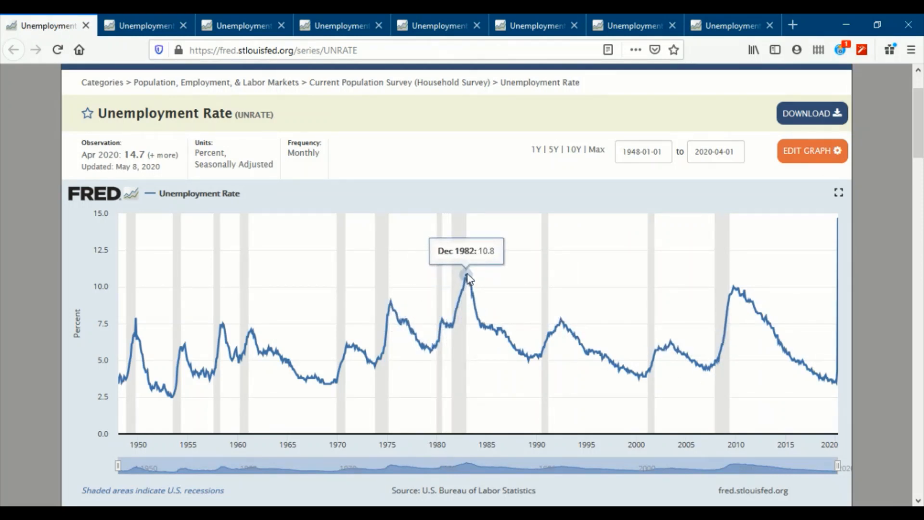
mouse_move(466, 277)
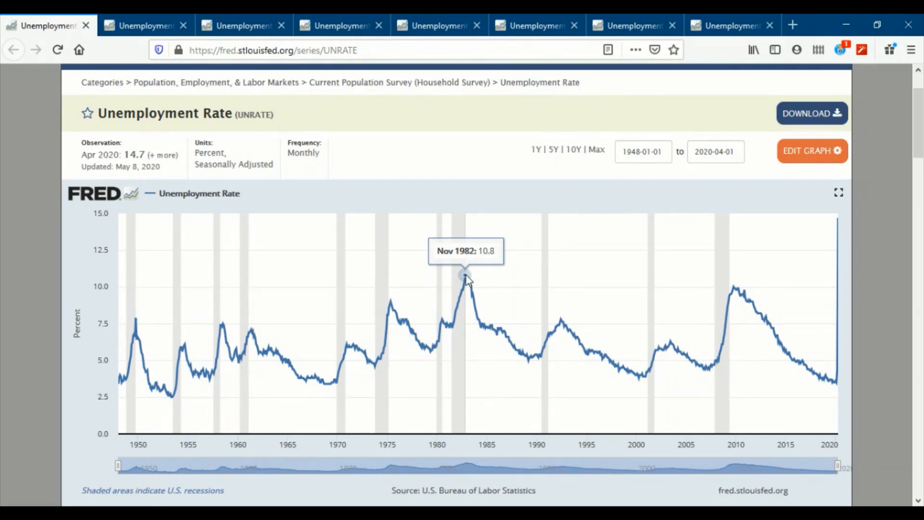
mouse_move(735, 290)
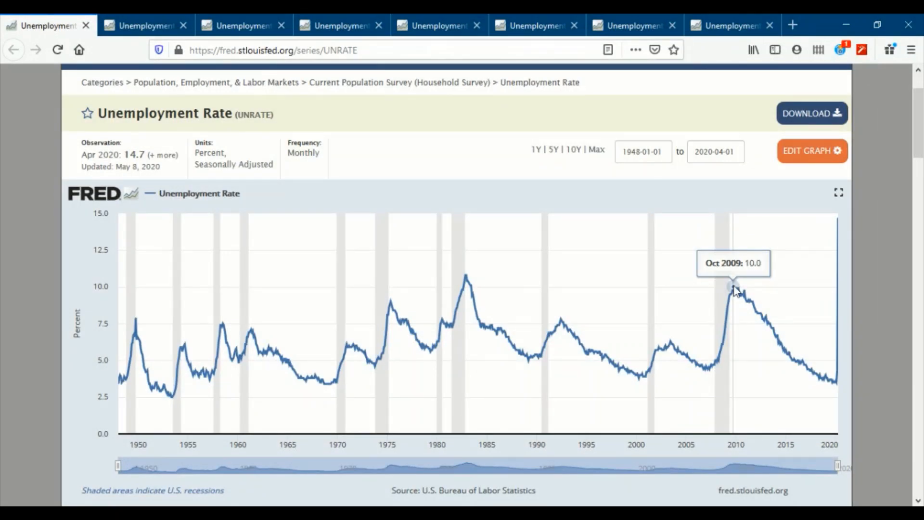
mouse_move(840, 369)
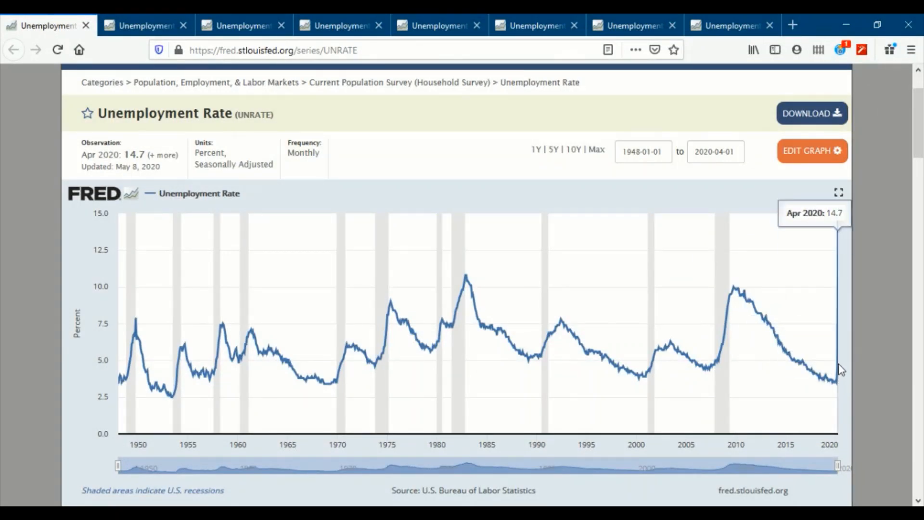
mouse_move(841, 351)
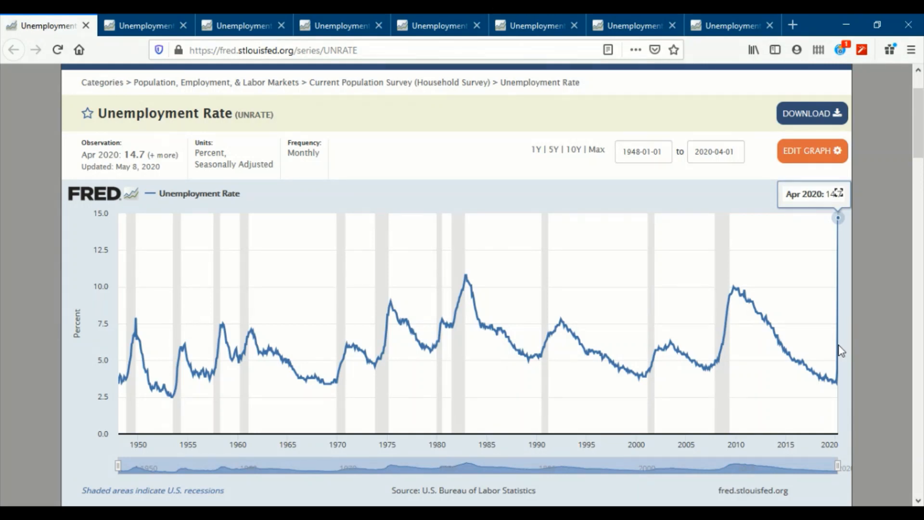
mouse_move(136, 386)
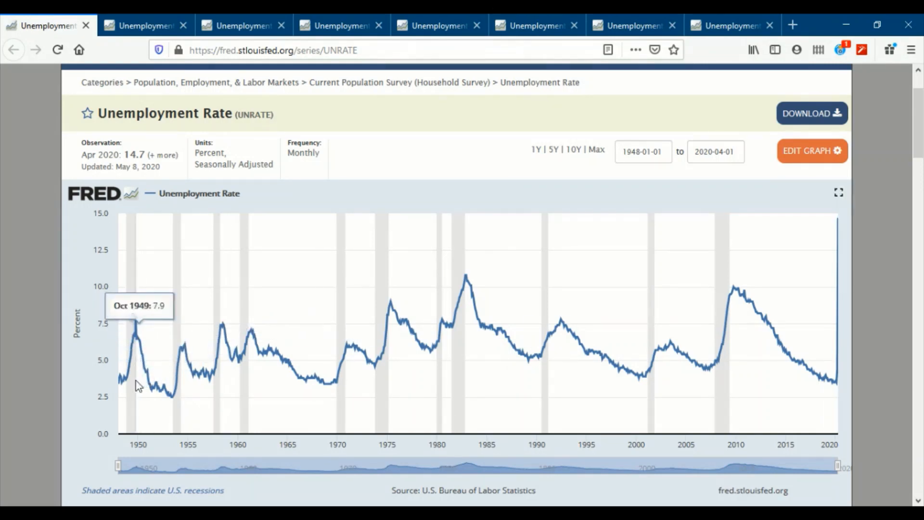
mouse_move(116, 388)
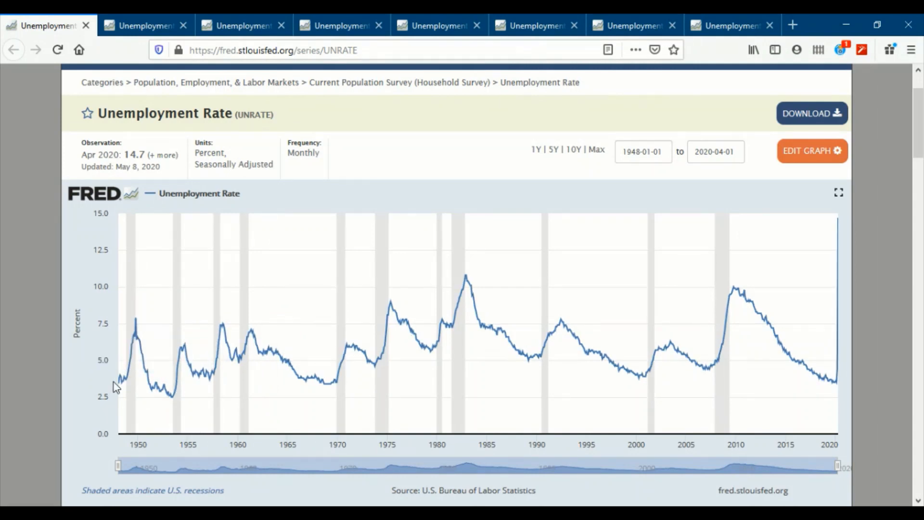
mouse_move(837, 375)
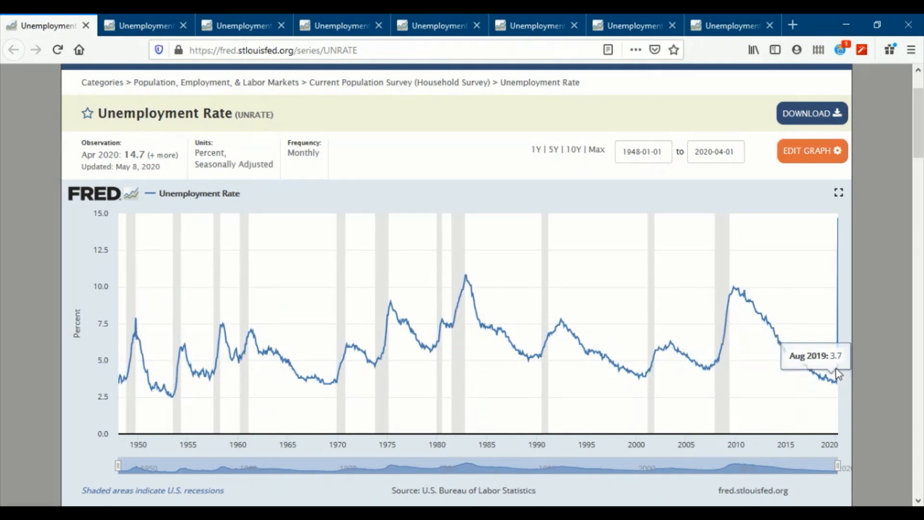
Step: Review the FRED unemployment charts for Oregon, Jackson, Coos, Curry, Douglas and Klamath County in turn
left_click(144, 25)
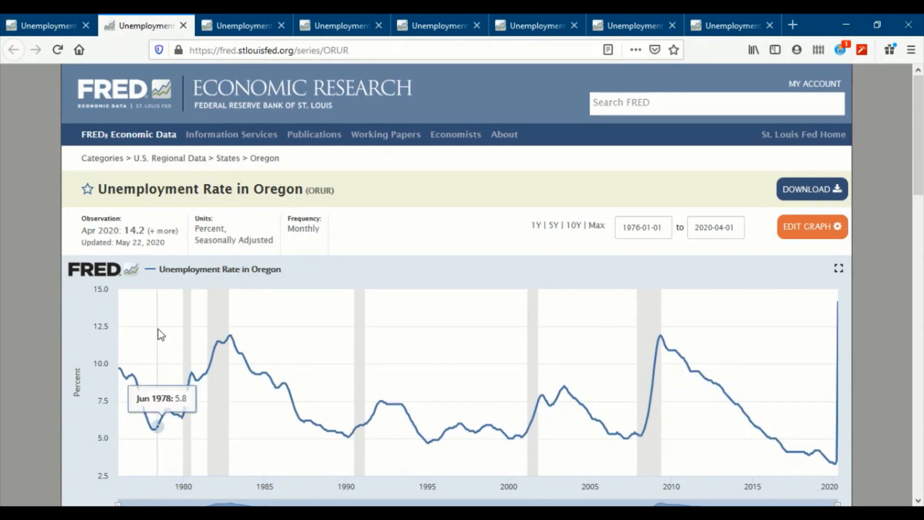
mouse_move(117, 372)
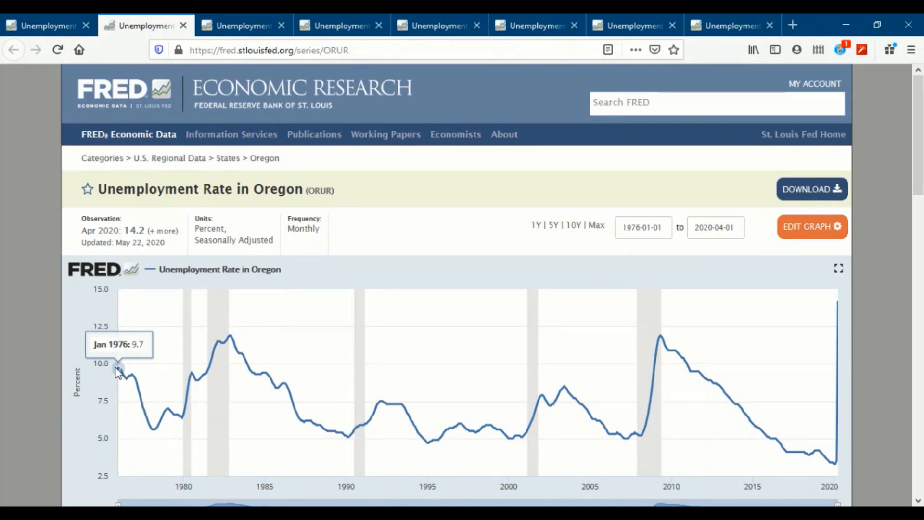
mouse_move(843, 378)
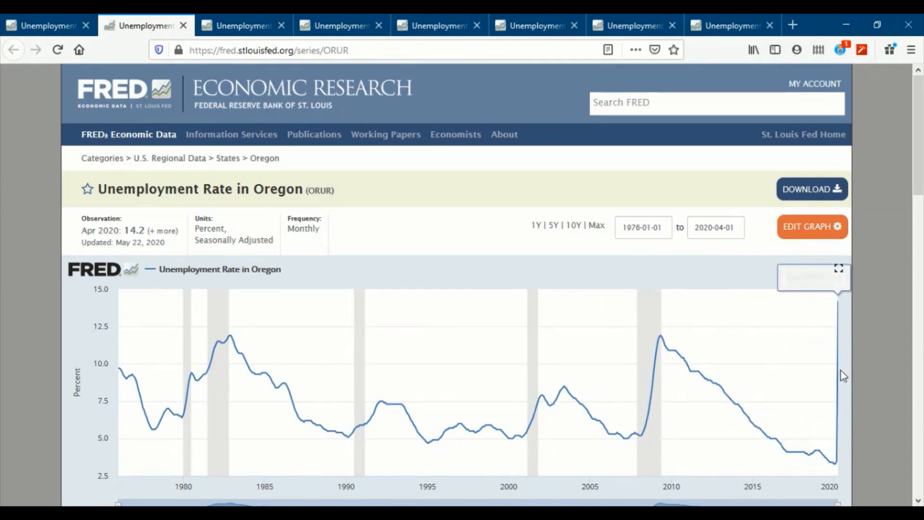
mouse_move(244, 25)
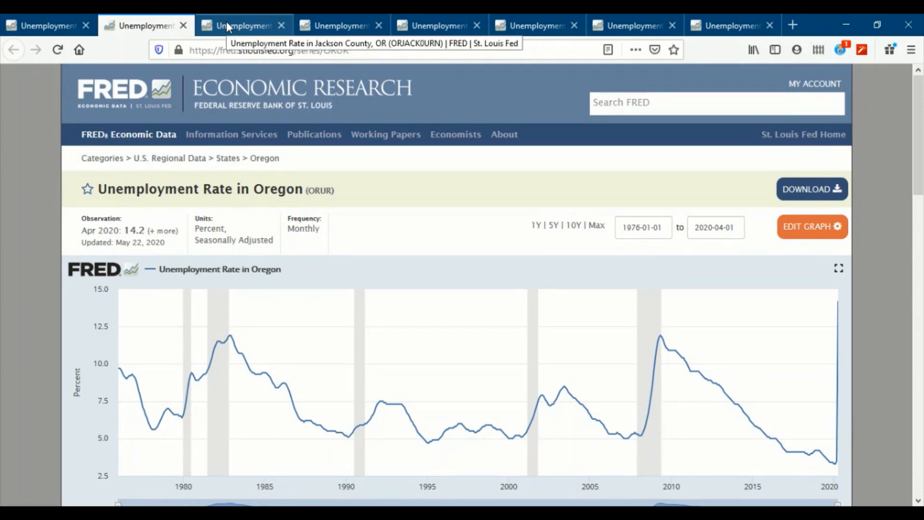
left_click(242, 25)
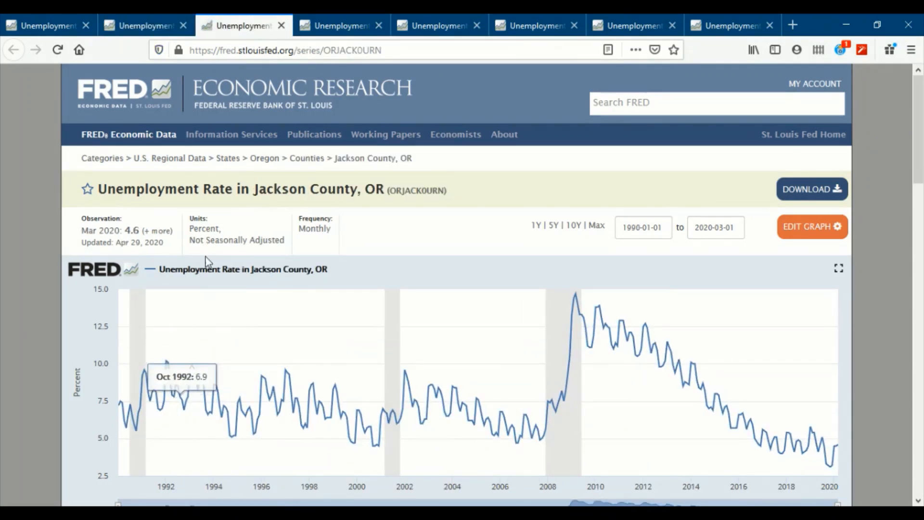
mouse_move(136, 428)
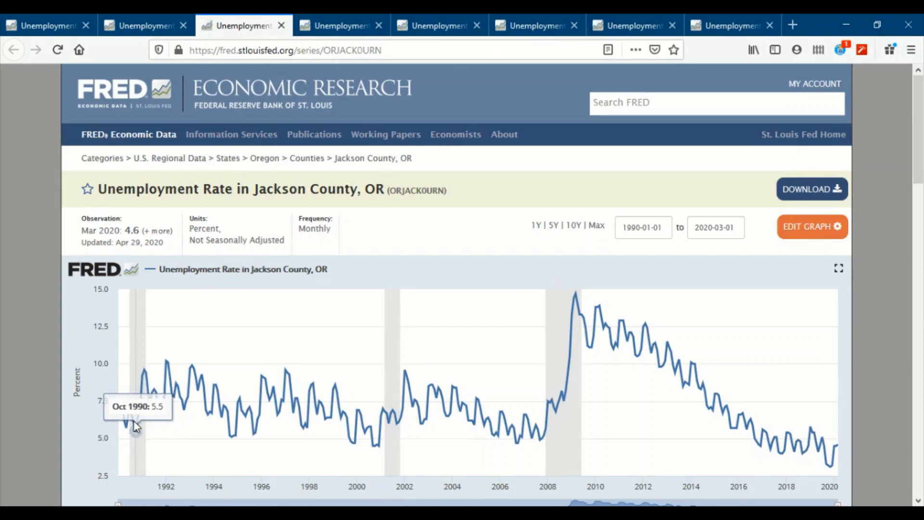
mouse_move(117, 410)
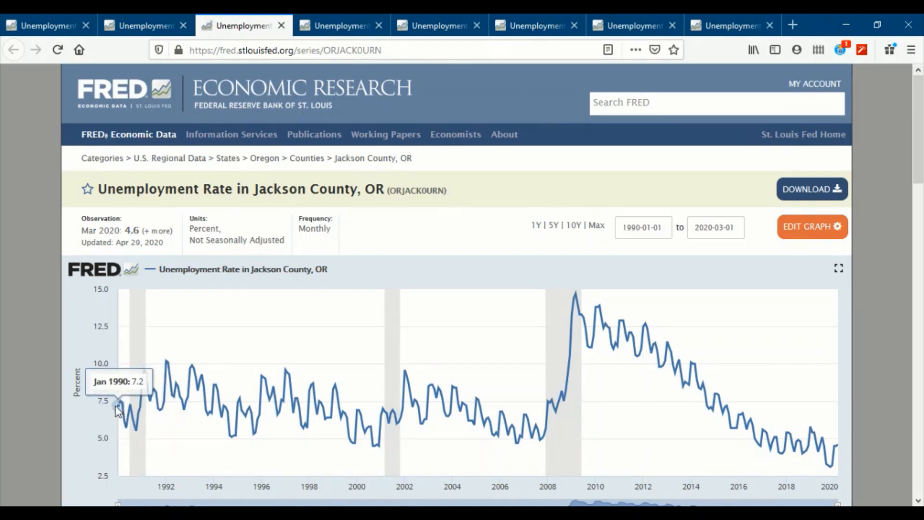
mouse_move(841, 450)
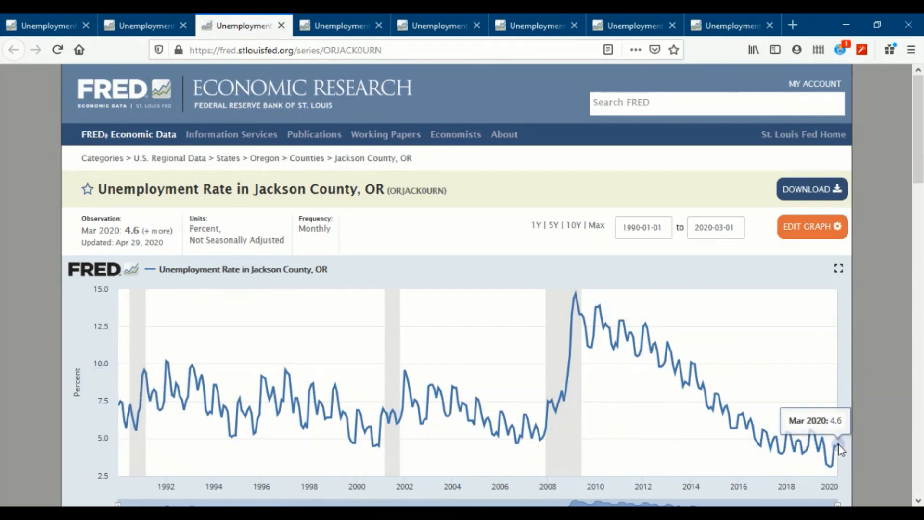
mouse_move(681, 19)
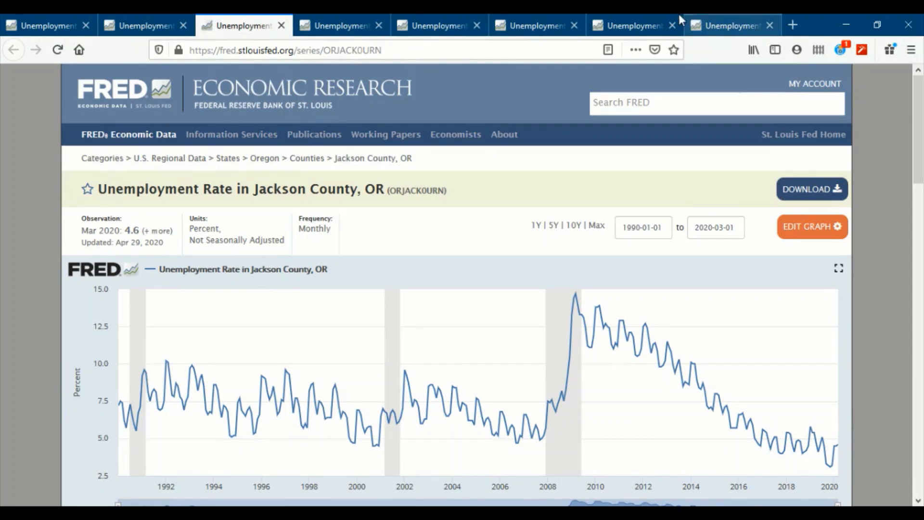
left_click(339, 25)
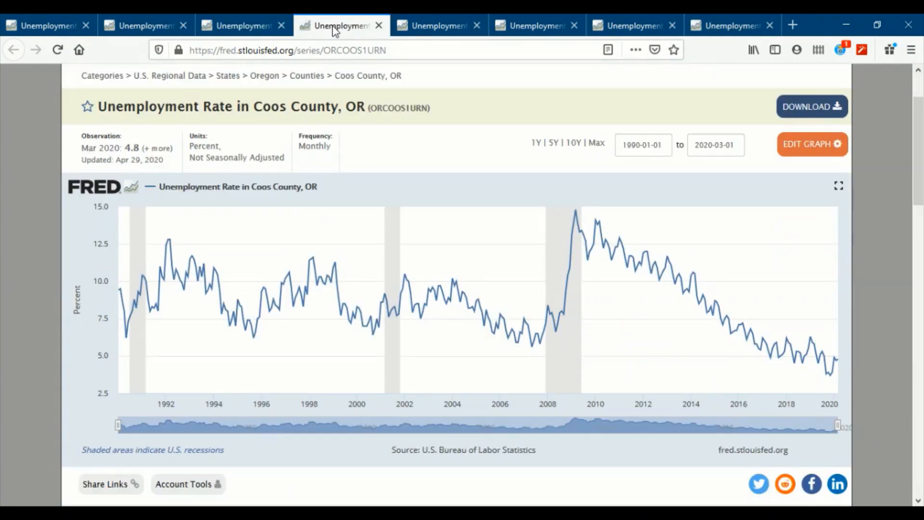
left_click(438, 25)
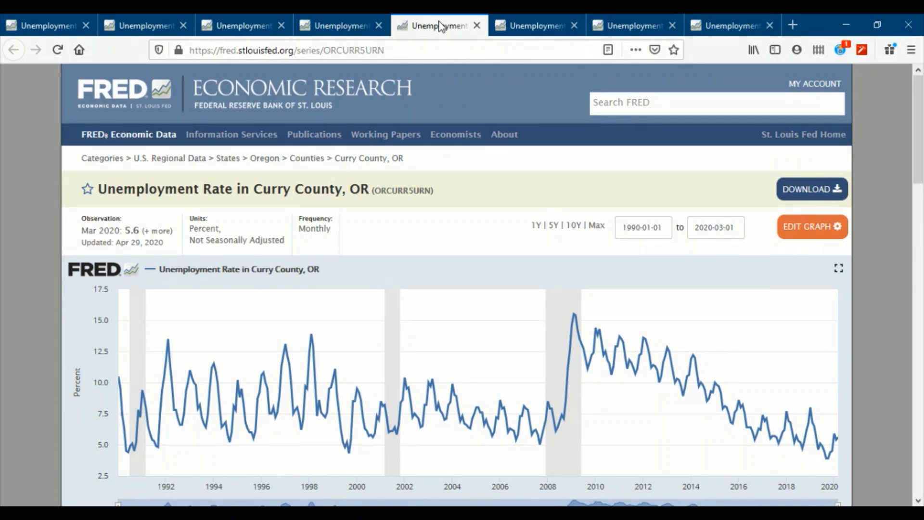
left_click(535, 25)
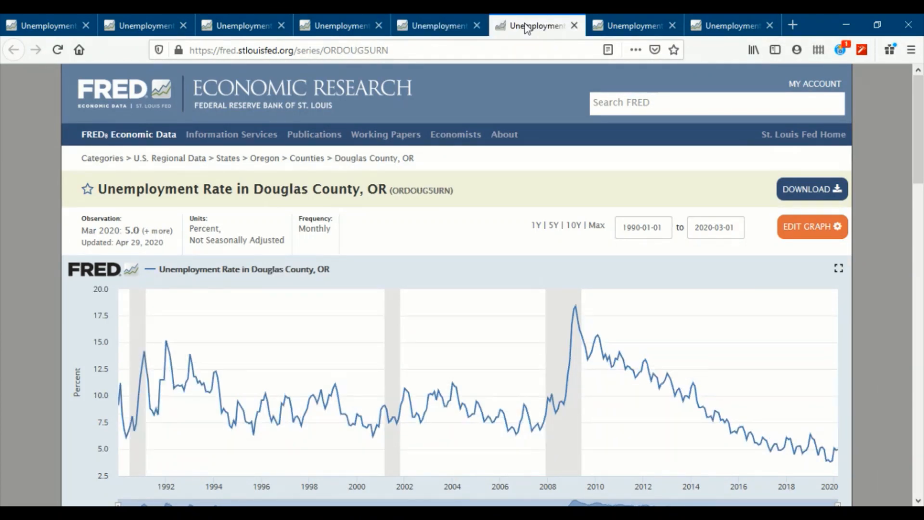
mouse_move(166, 344)
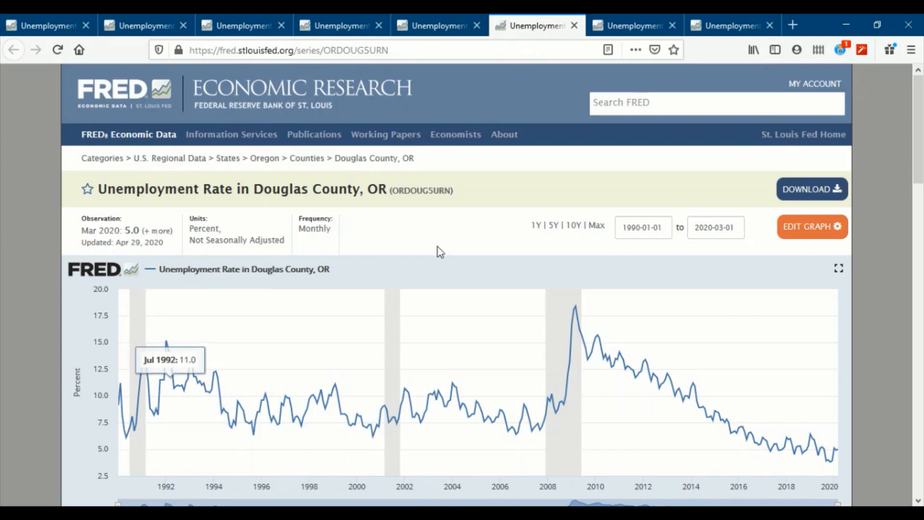
mouse_move(711, 233)
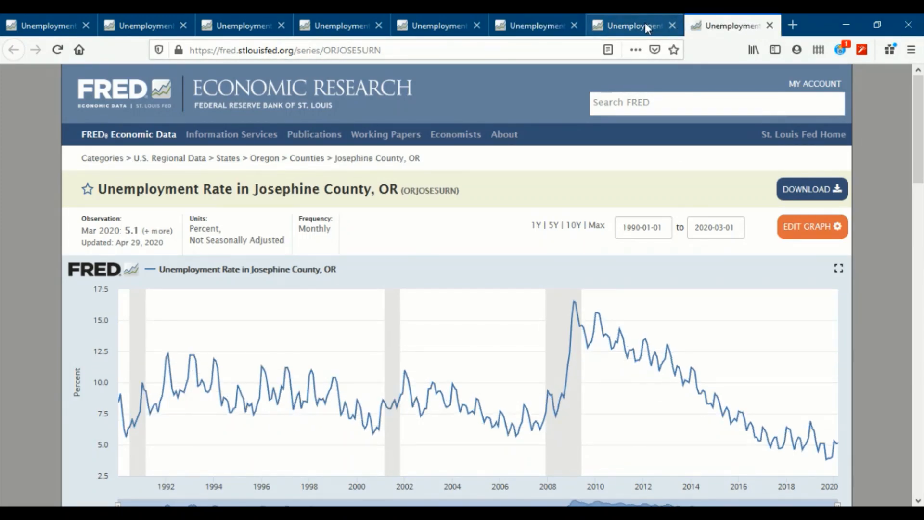
left_click(628, 25)
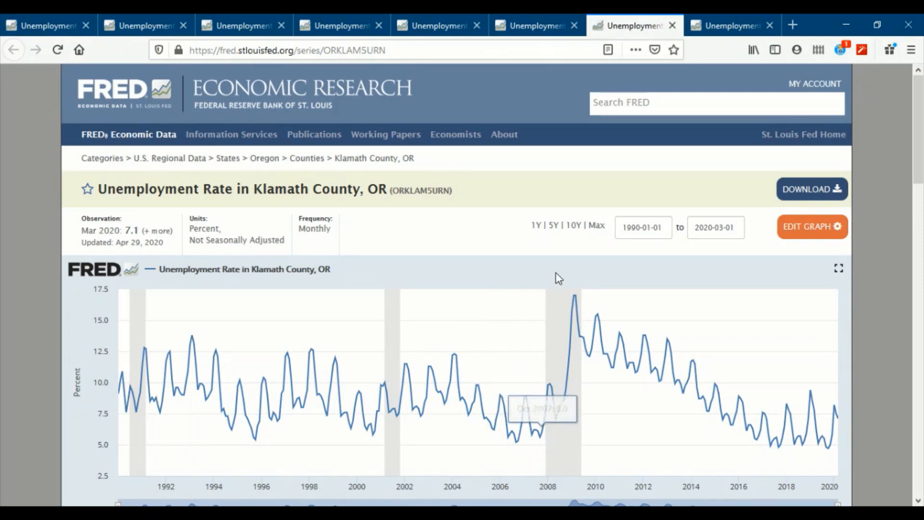
Step: Check the first DATE entry's format in the UNRATE.csv sheet in Excel
scroll("down", 3)
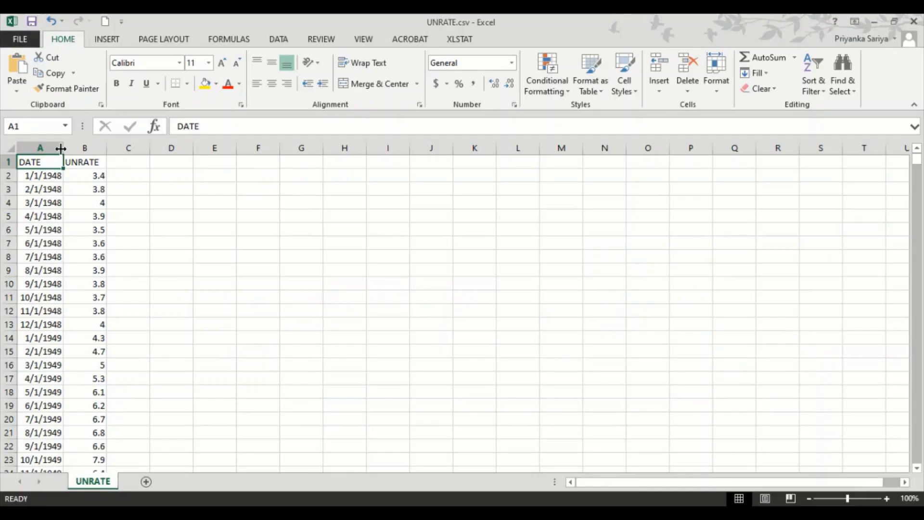
left_click(41, 175)
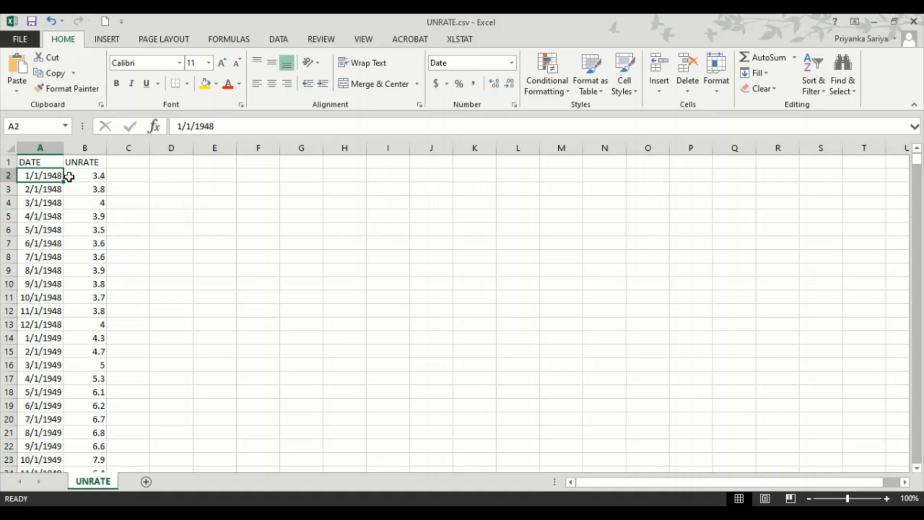
mouse_move(91, 189)
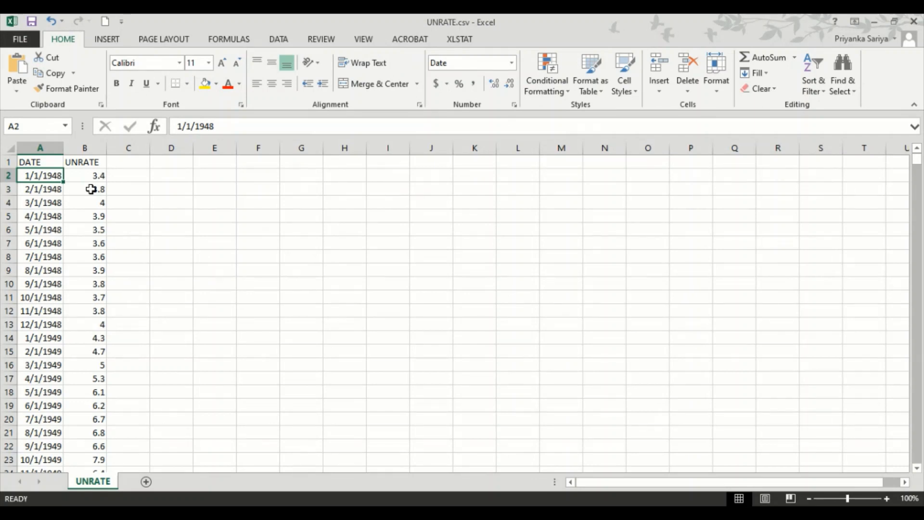
mouse_move(63, 184)
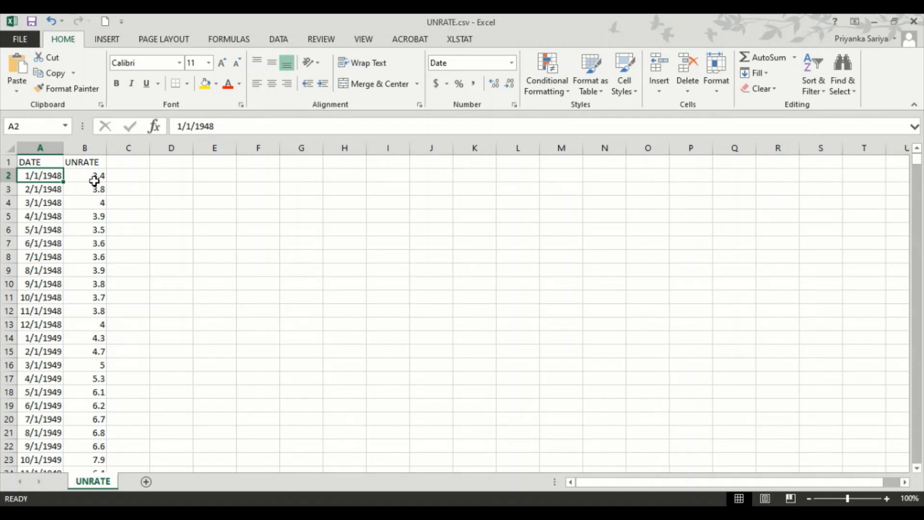
mouse_move(93, 345)
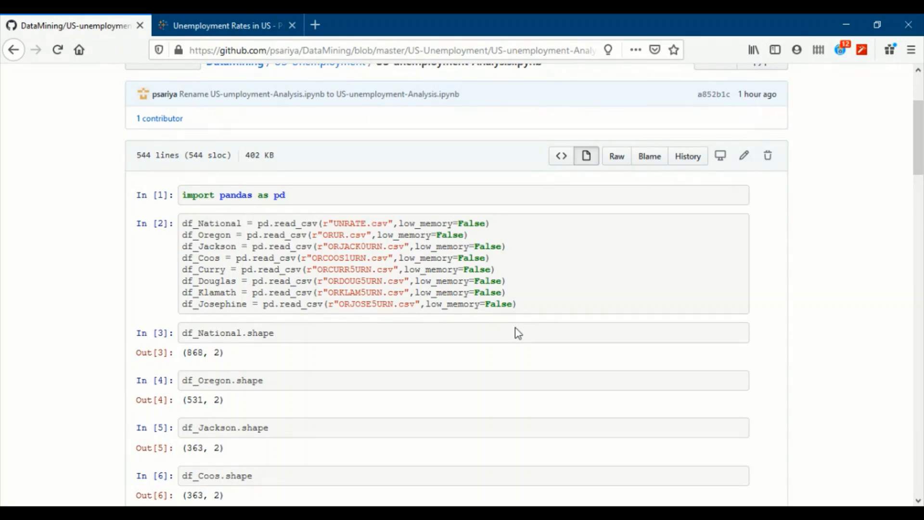
mouse_move(382, 247)
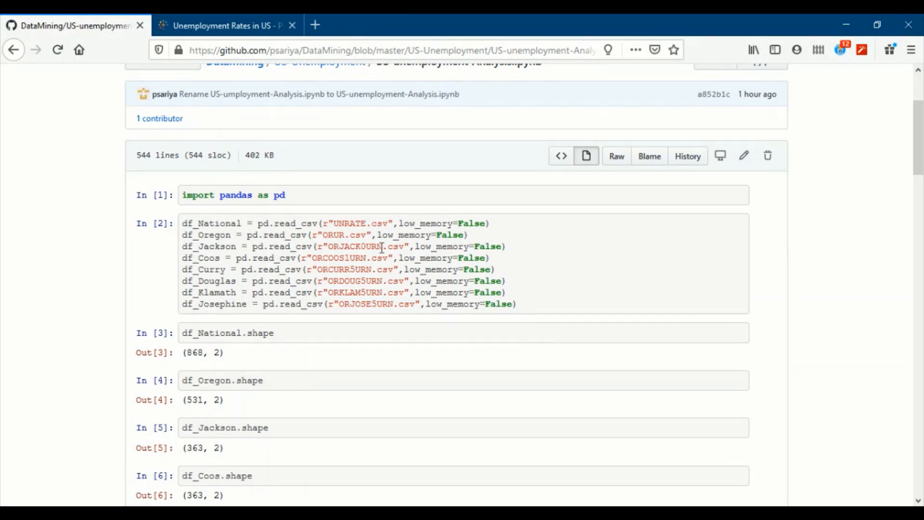
Step: Read down the notebook past the county shapes and head() previews to the date-conversion cell
scroll("down", 3)
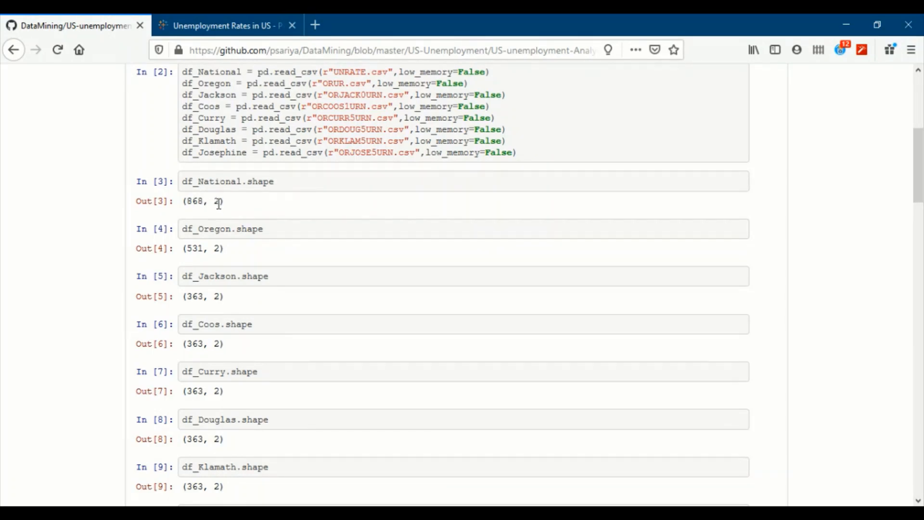
mouse_move(197, 253)
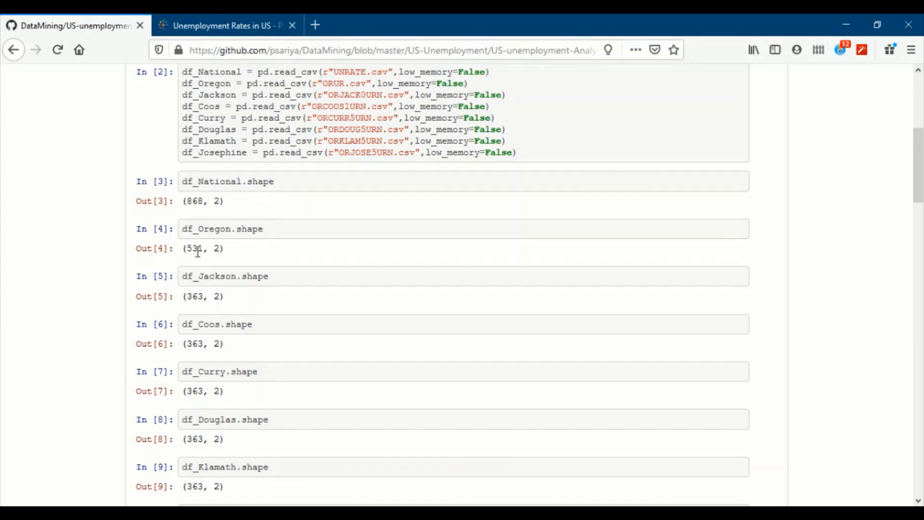
mouse_move(219, 261)
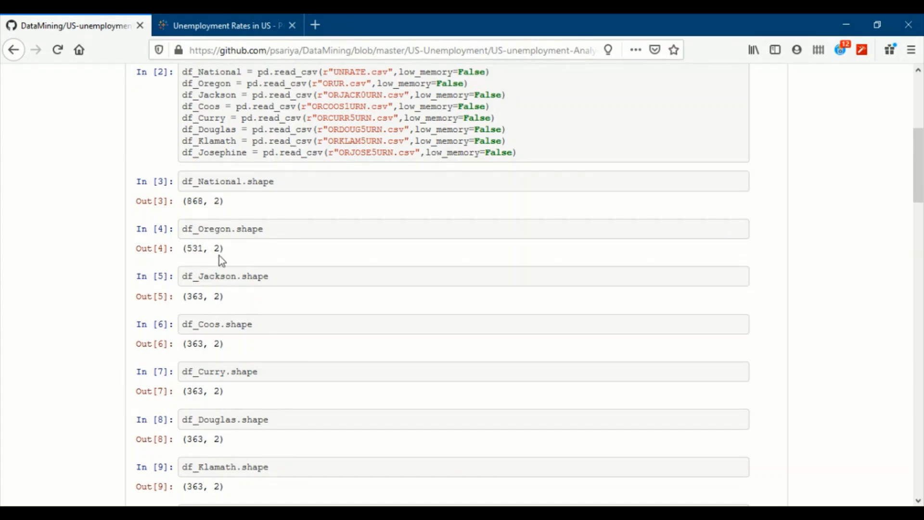
mouse_move(199, 347)
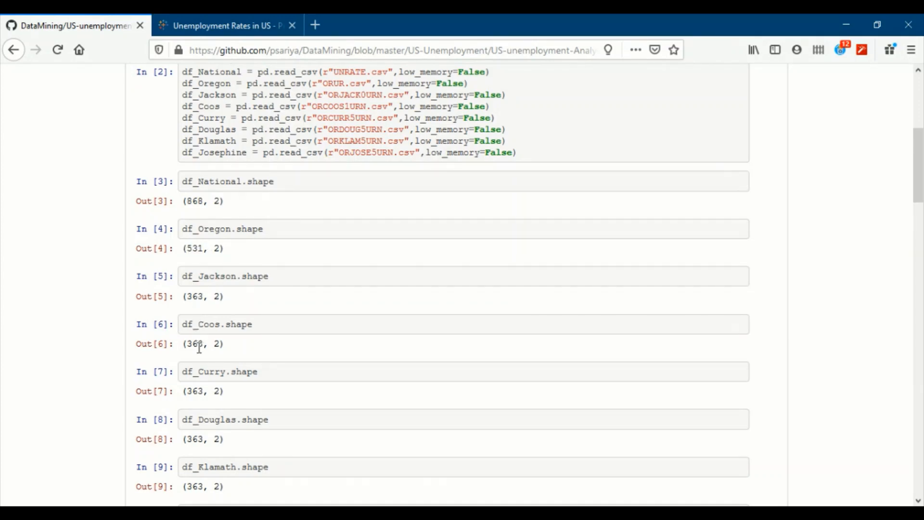
scroll("down", 3)
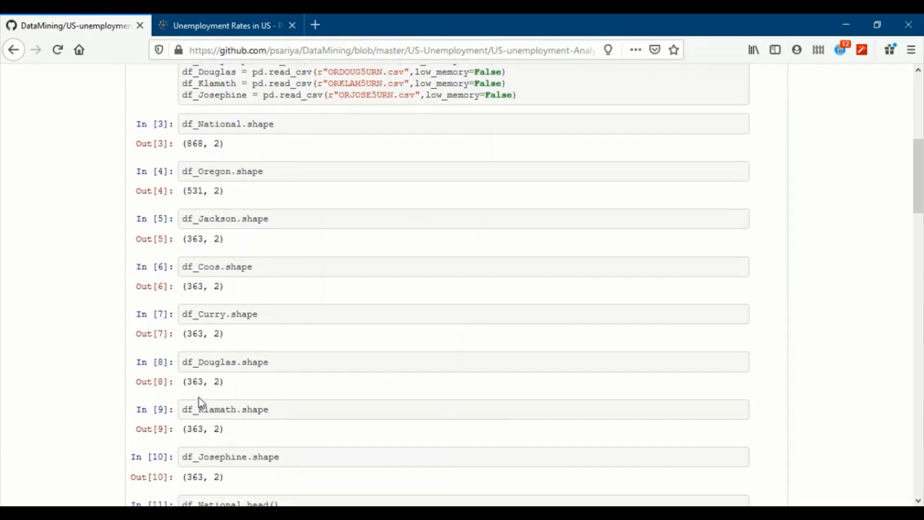
scroll("down", 3)
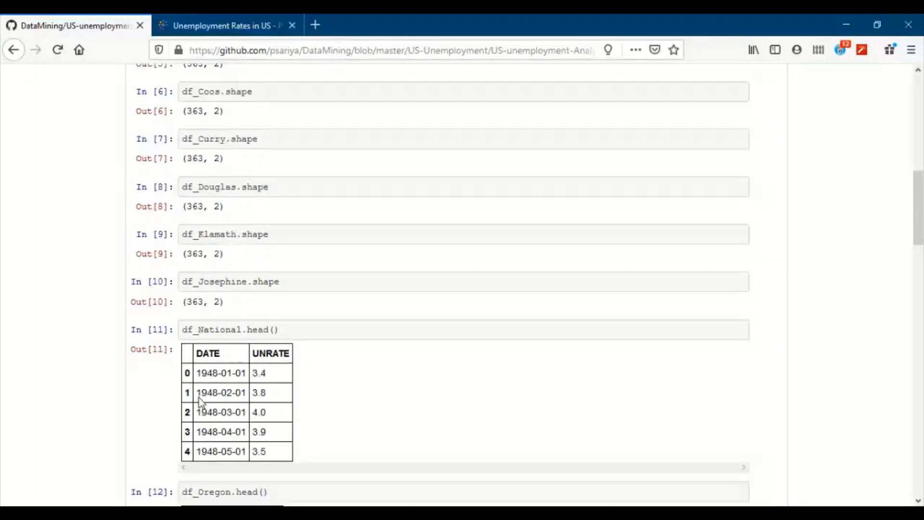
scroll("down", 3)
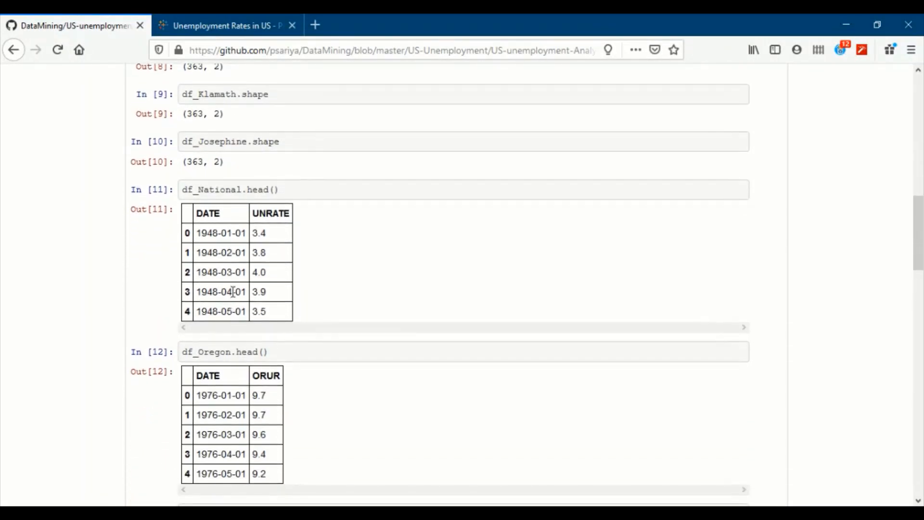
scroll("down", 3)
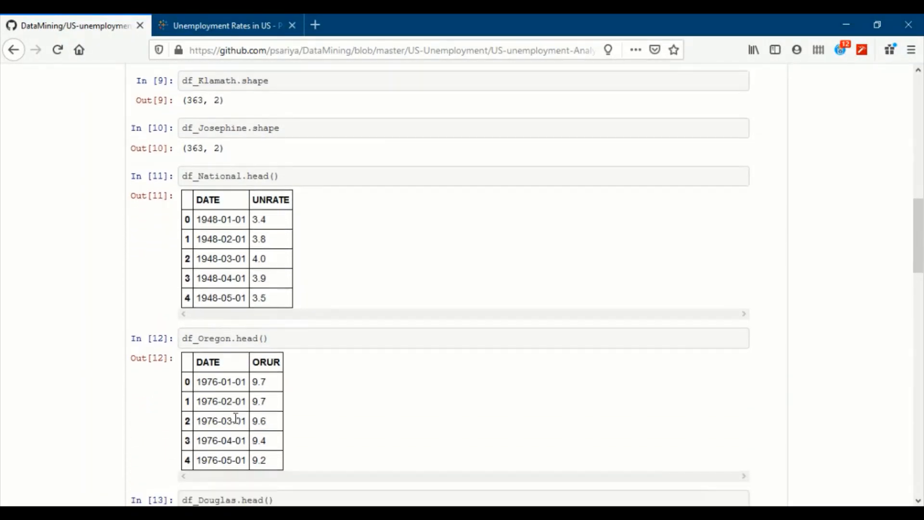
scroll("down", 3)
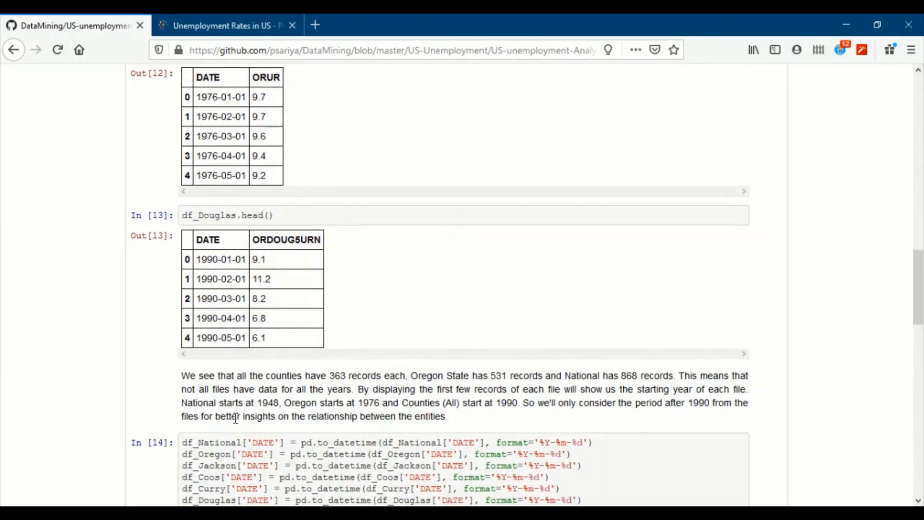
scroll("down", 3)
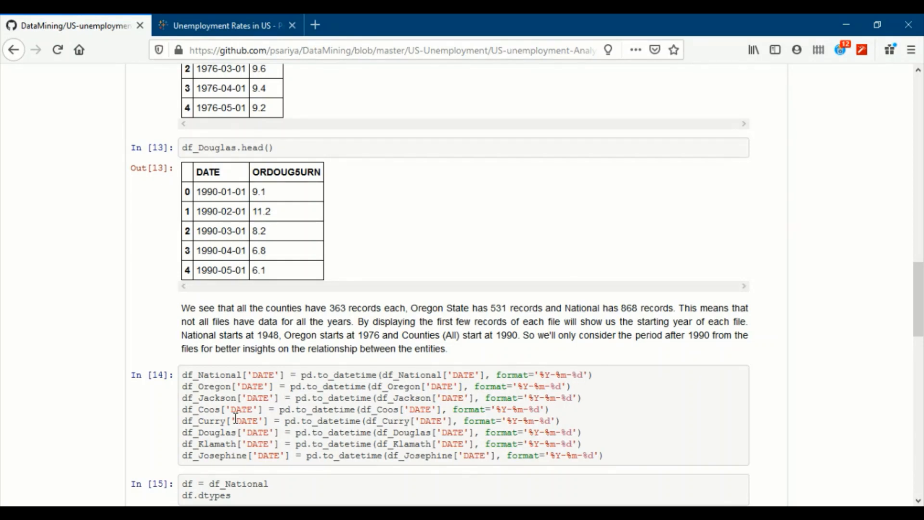
mouse_move(333, 375)
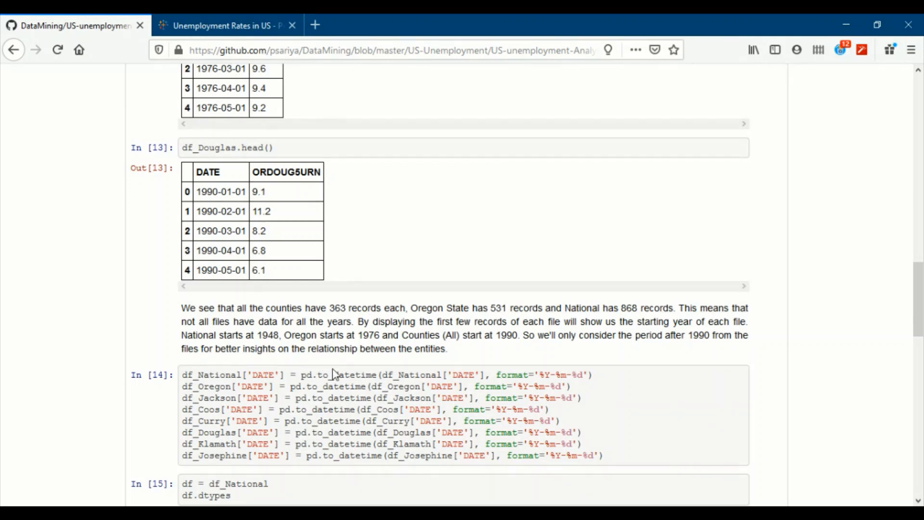
mouse_move(359, 383)
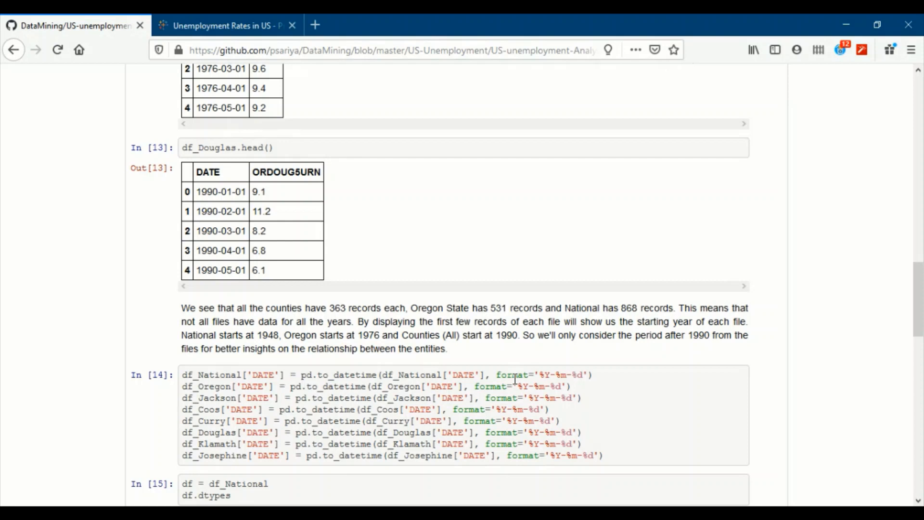
mouse_move(541, 376)
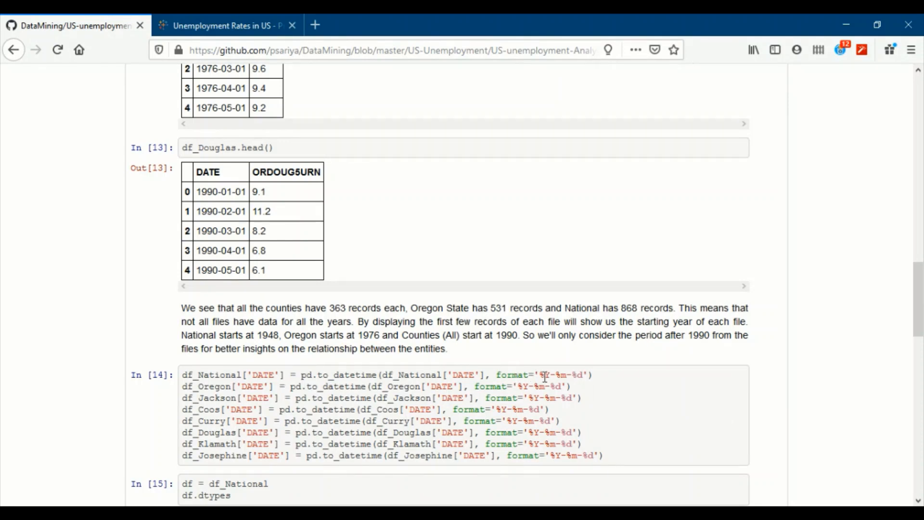
mouse_move(277, 289)
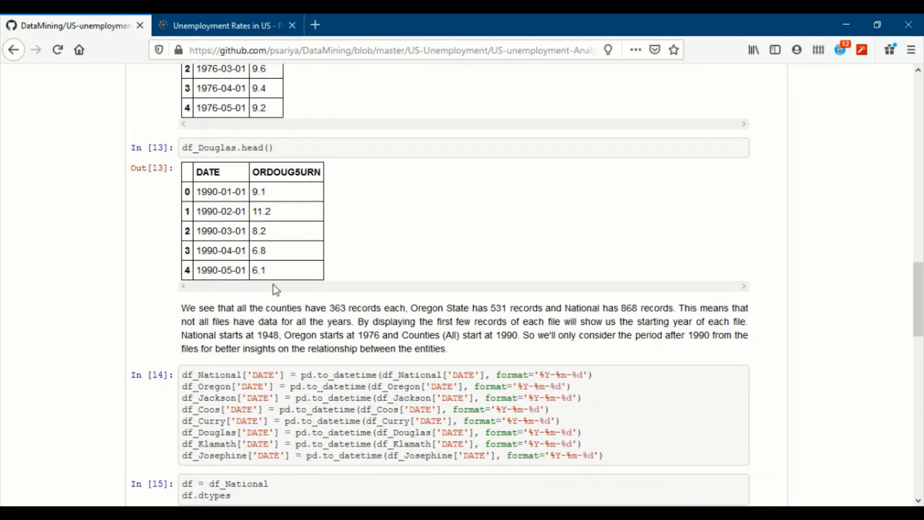
mouse_move(233, 194)
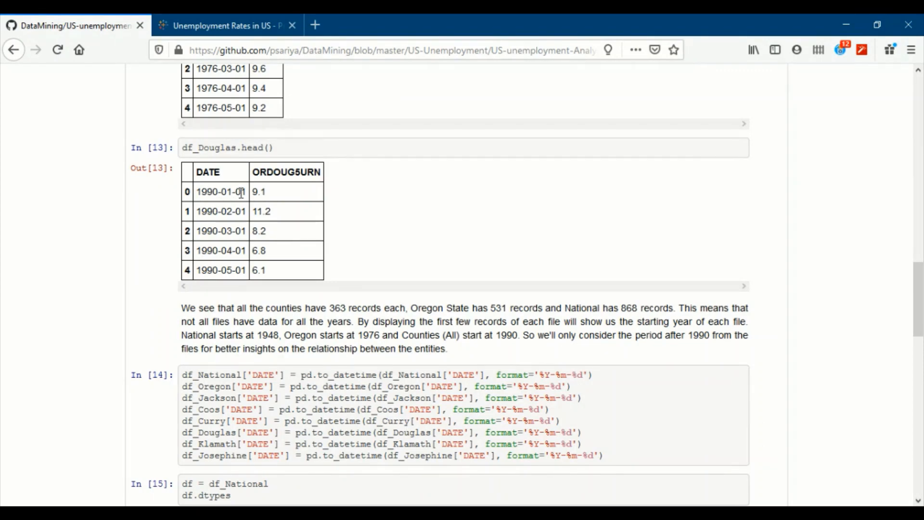
Step: Scroll to the to_datetime conversion and year >= 1990 filtering cells
scroll("down", 3)
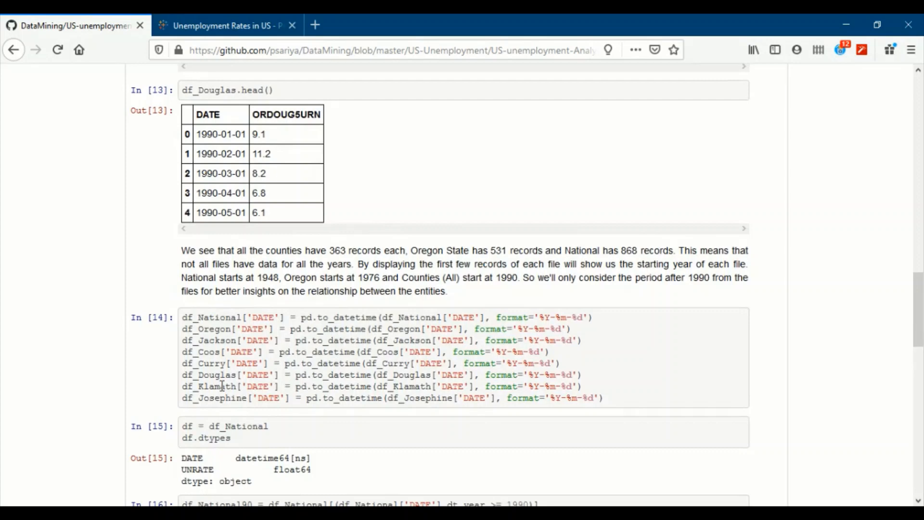
scroll("down", 3)
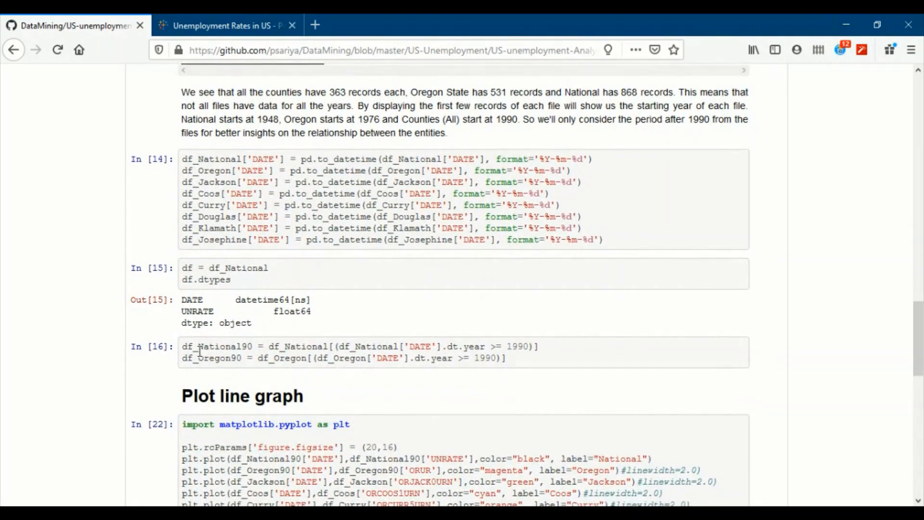
mouse_move(366, 347)
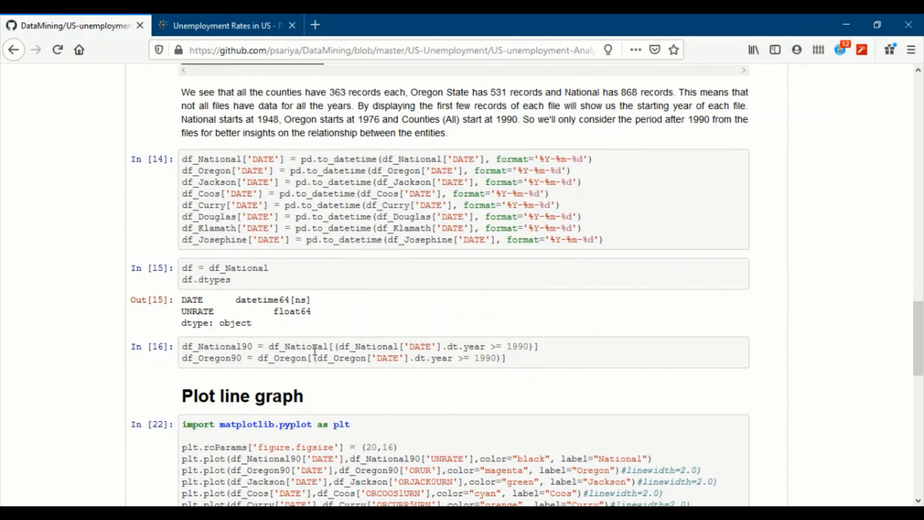
mouse_move(324, 396)
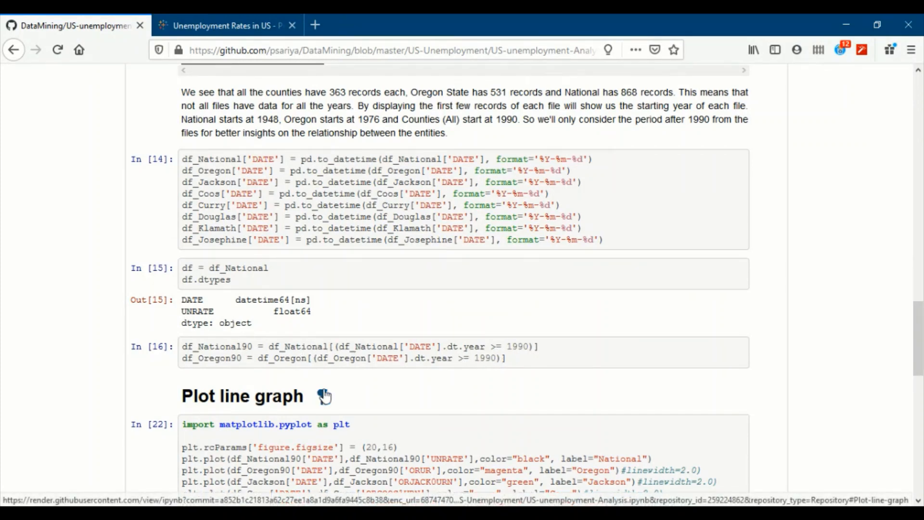
Step: Scroll to the 'Plot line graph' cell with its plt.plot calls per region
scroll("down", 3)
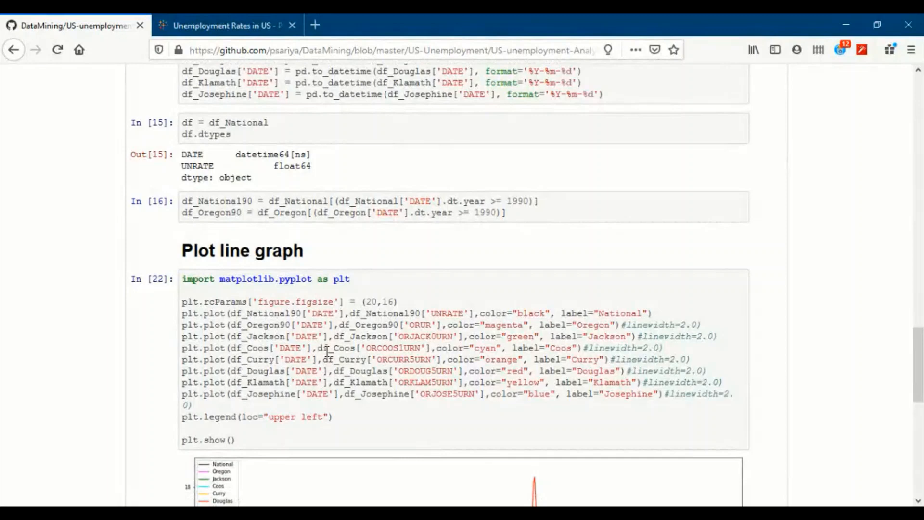
scroll("down", 3)
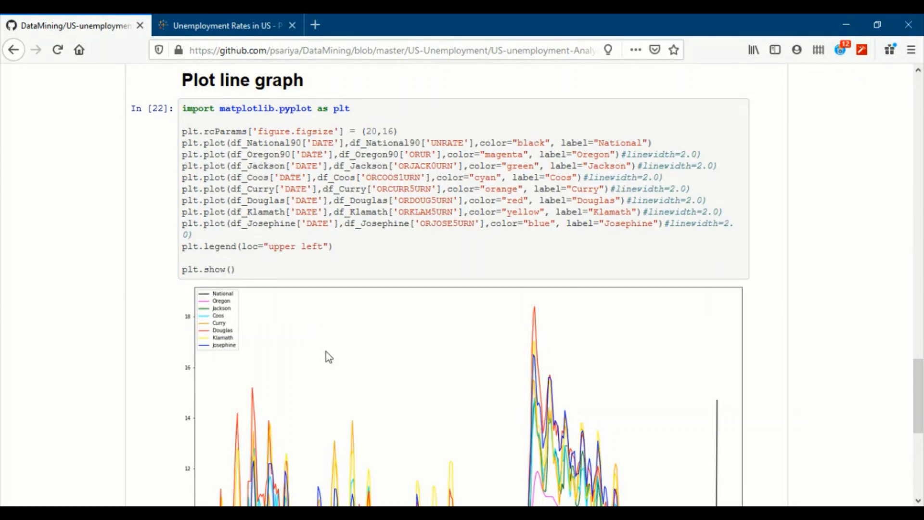
scroll("down", 3)
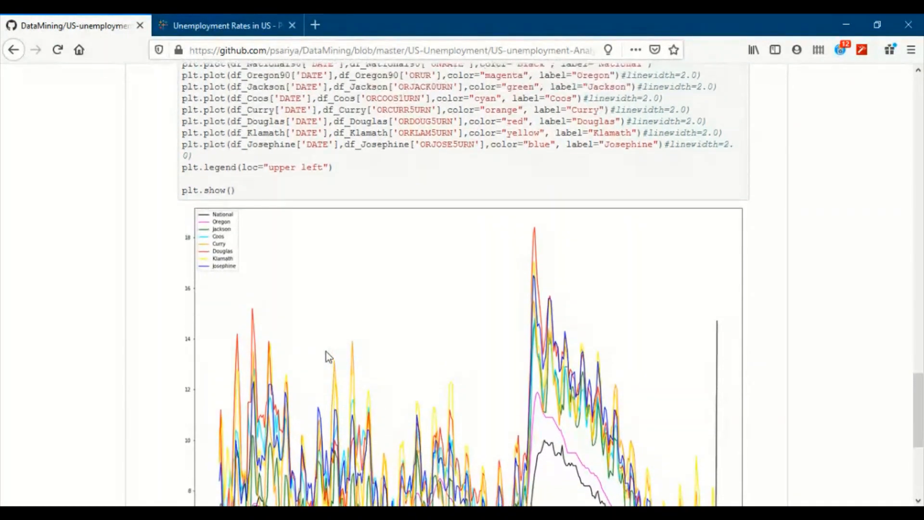
scroll("up", 3)
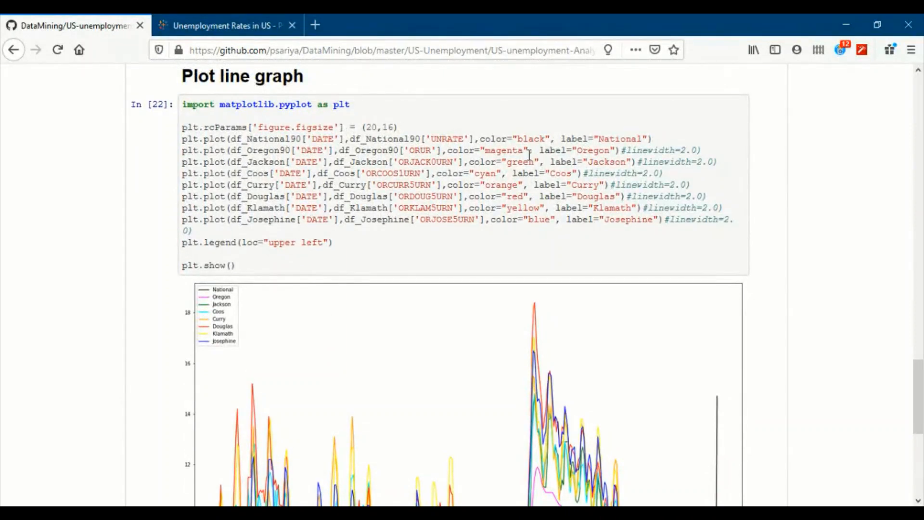
mouse_move(522, 162)
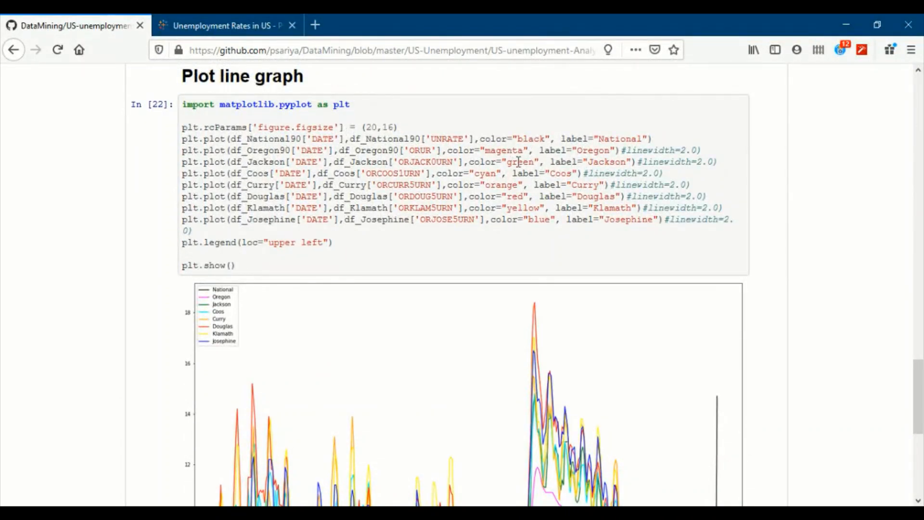
mouse_move(311, 343)
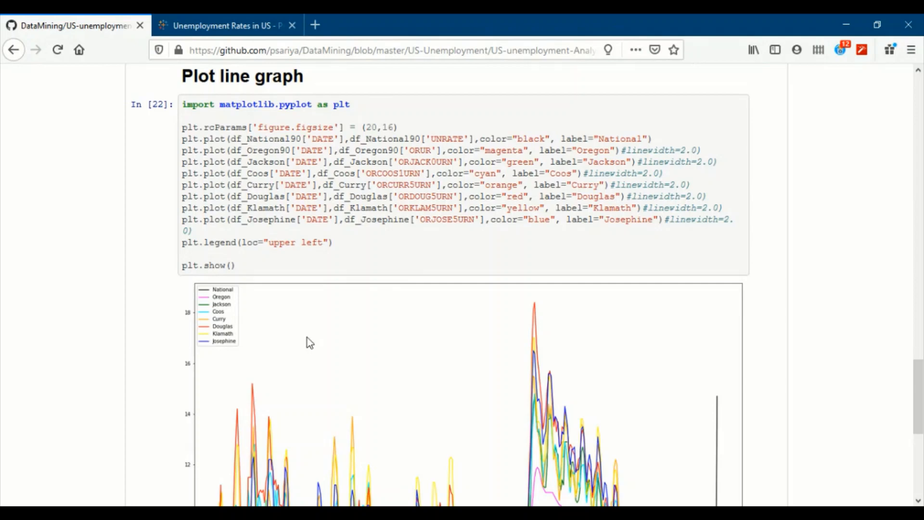
mouse_move(217, 301)
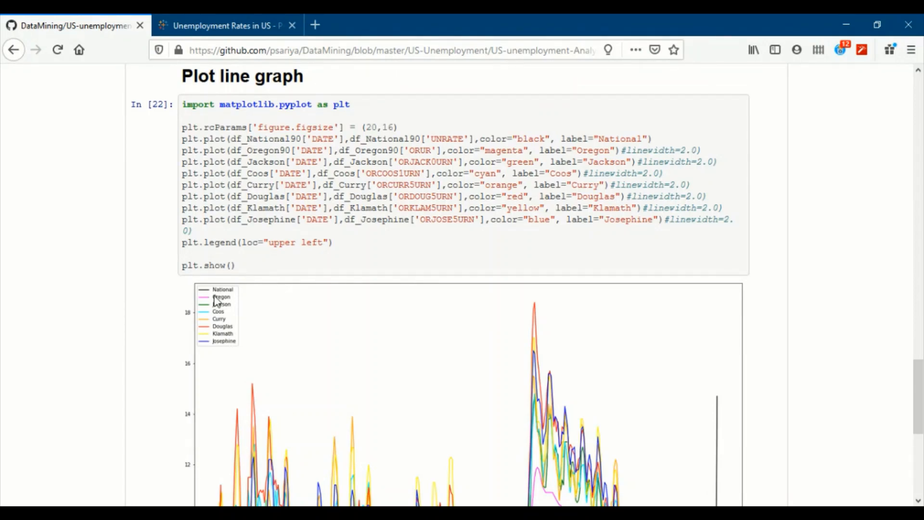
scroll("down", 3)
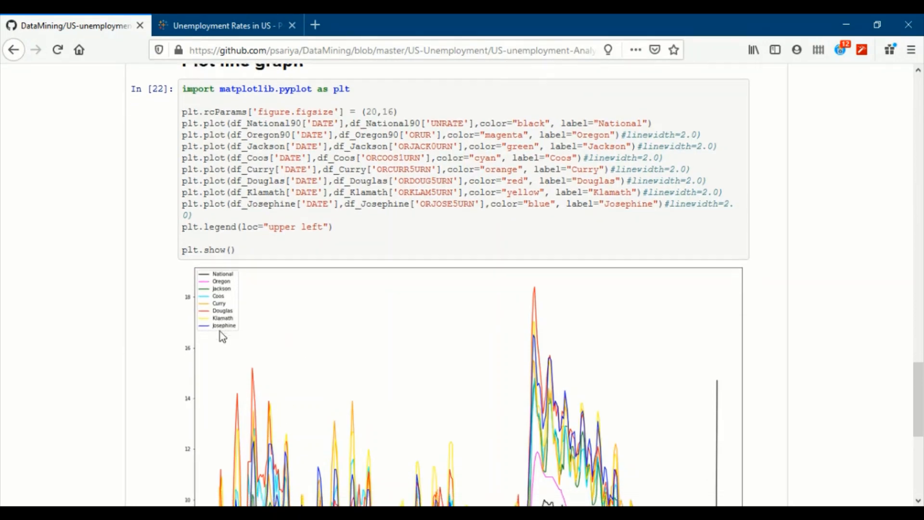
scroll("down", 3)
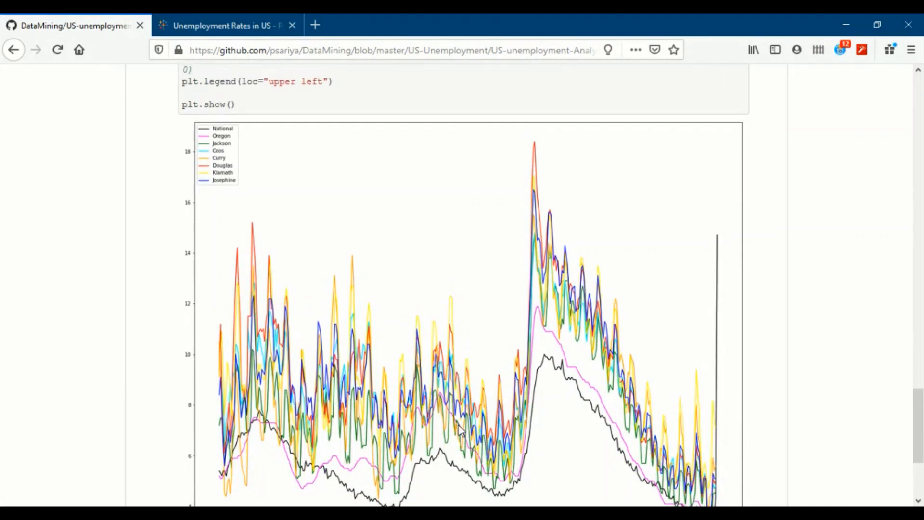
mouse_move(378, 499)
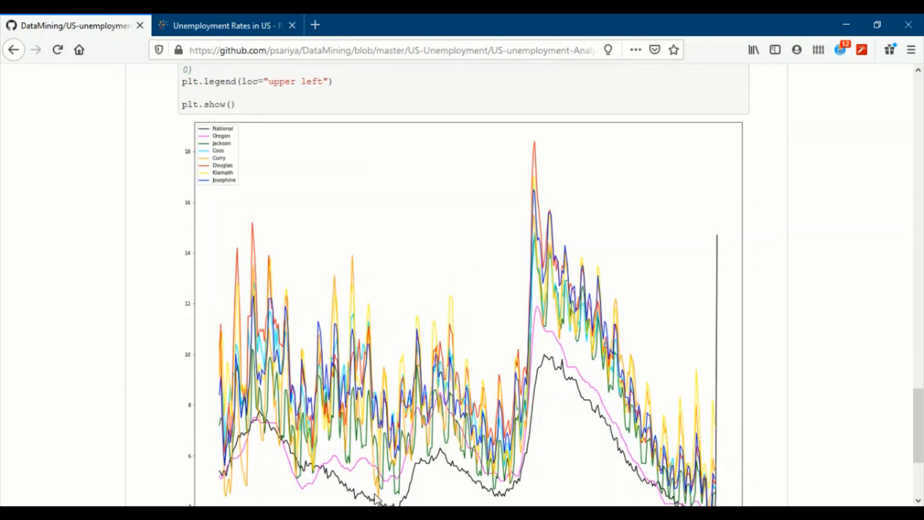
mouse_move(521, 432)
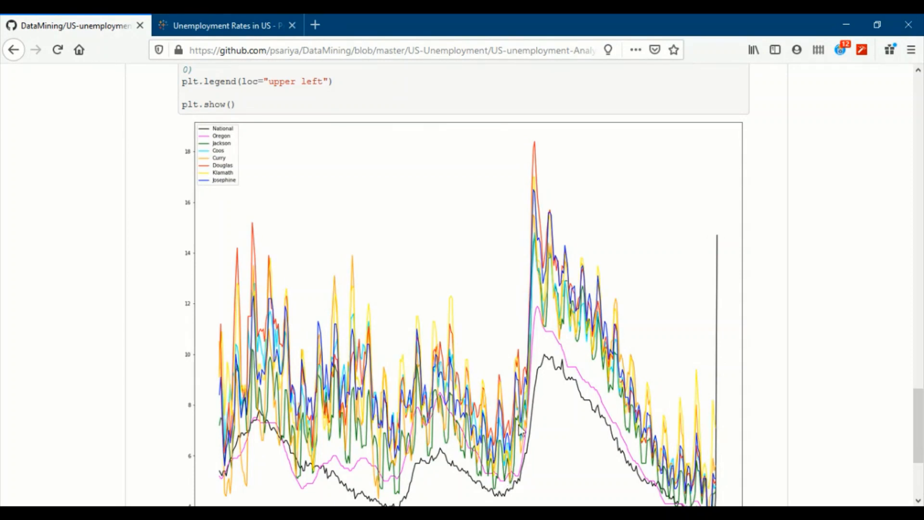
mouse_move(554, 341)
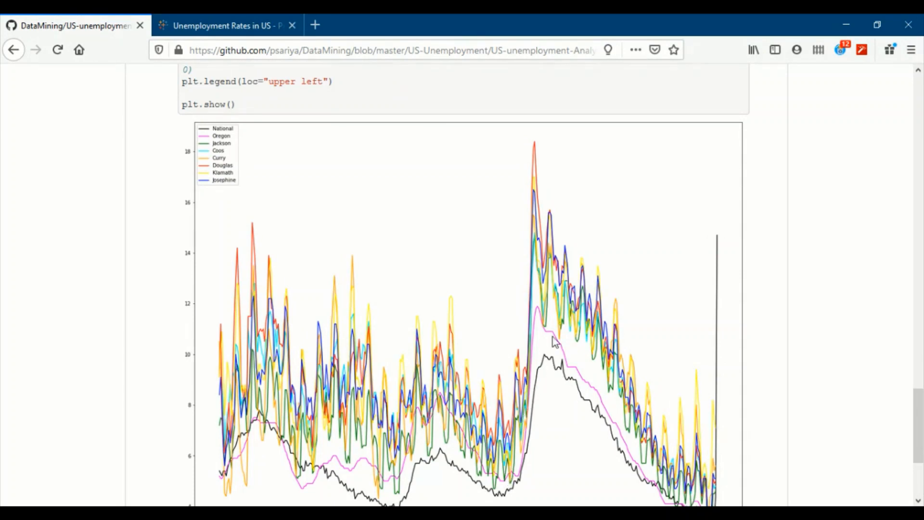
mouse_move(543, 335)
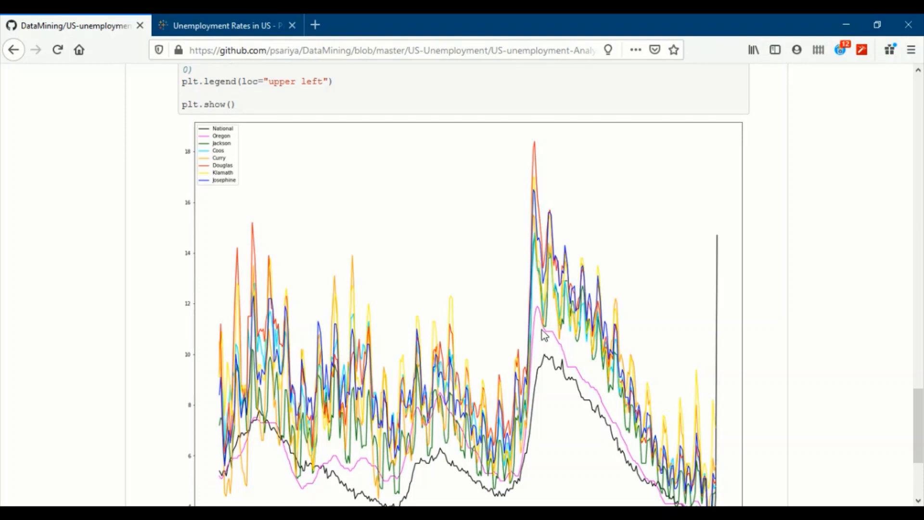
mouse_move(359, 452)
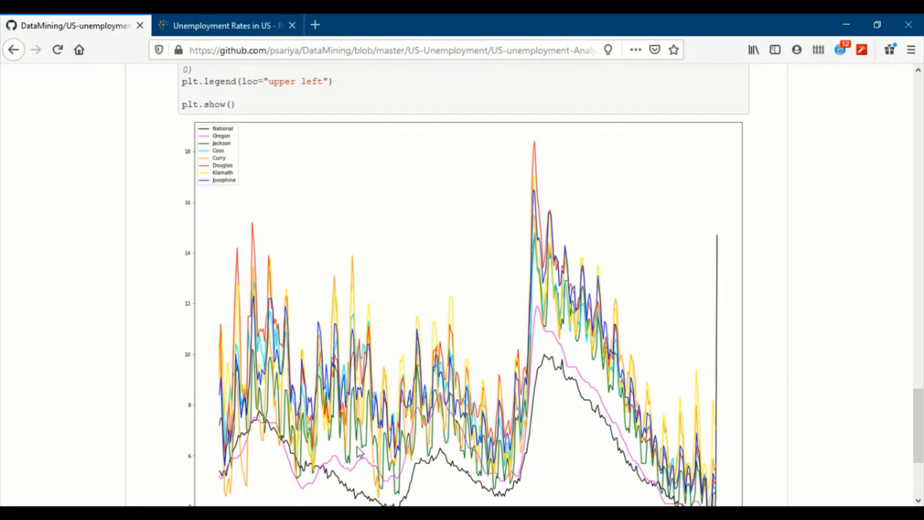
mouse_move(542, 330)
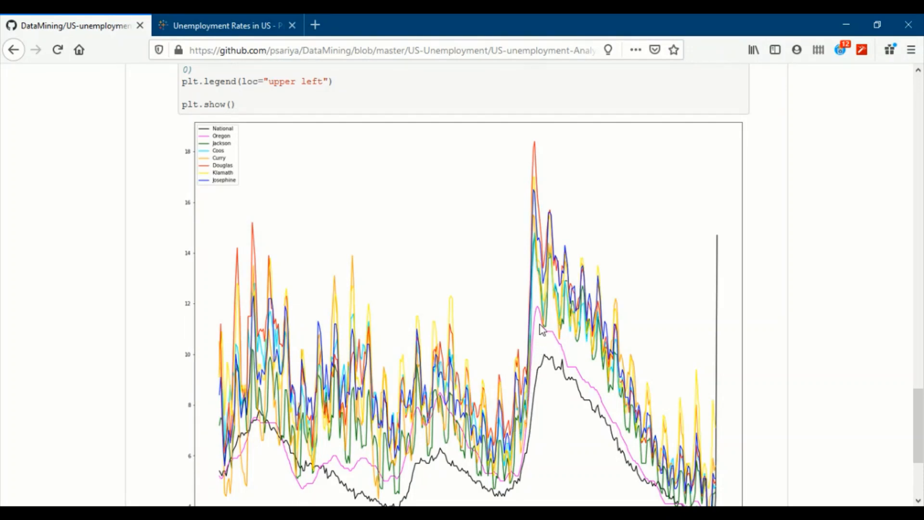
mouse_move(566, 345)
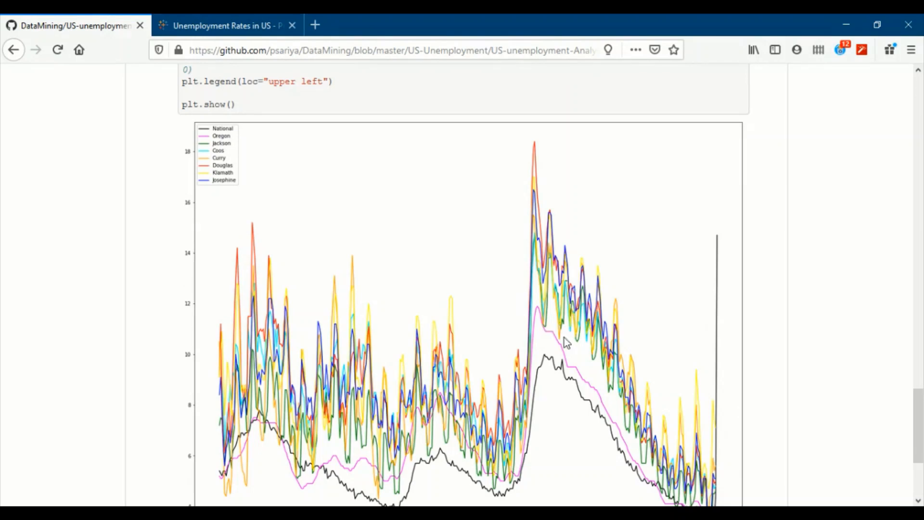
mouse_move(594, 370)
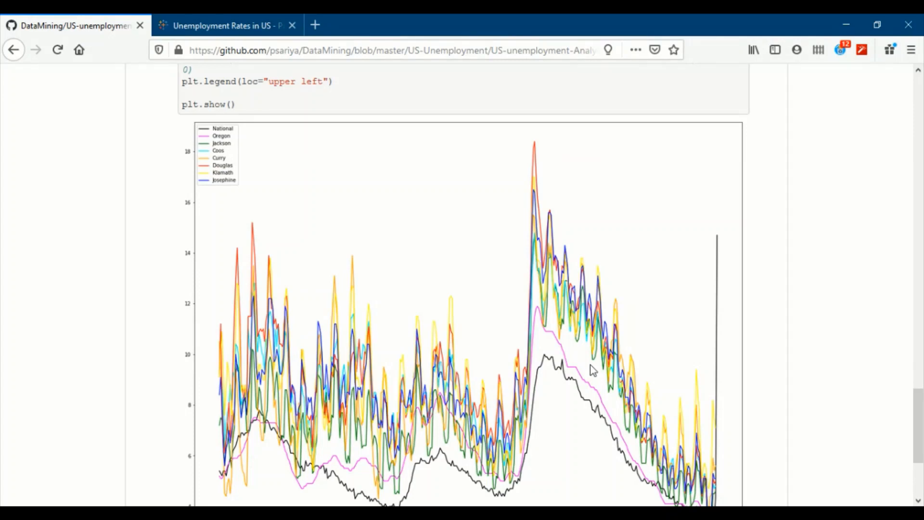
Step: View the full 1990–2020 line chart, then switch to the Tableau unemployment dashboard
scroll("down", 3)
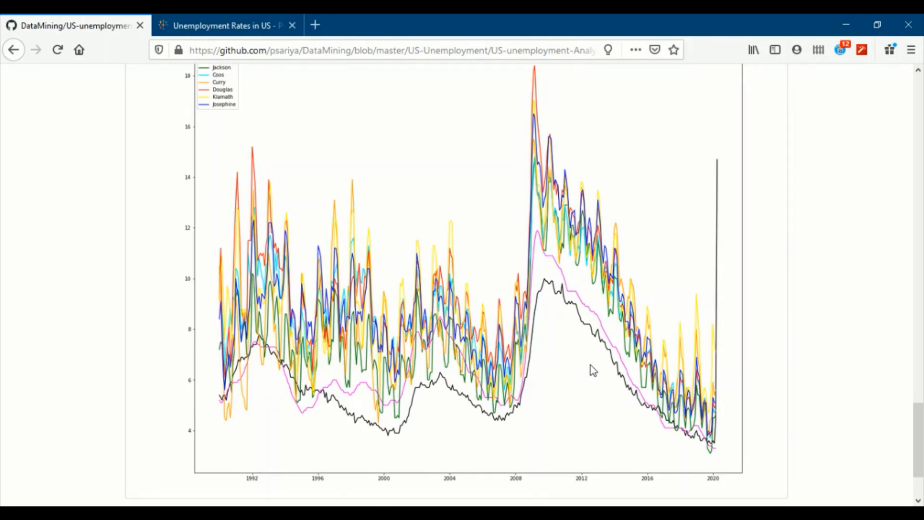
left_click(224, 25)
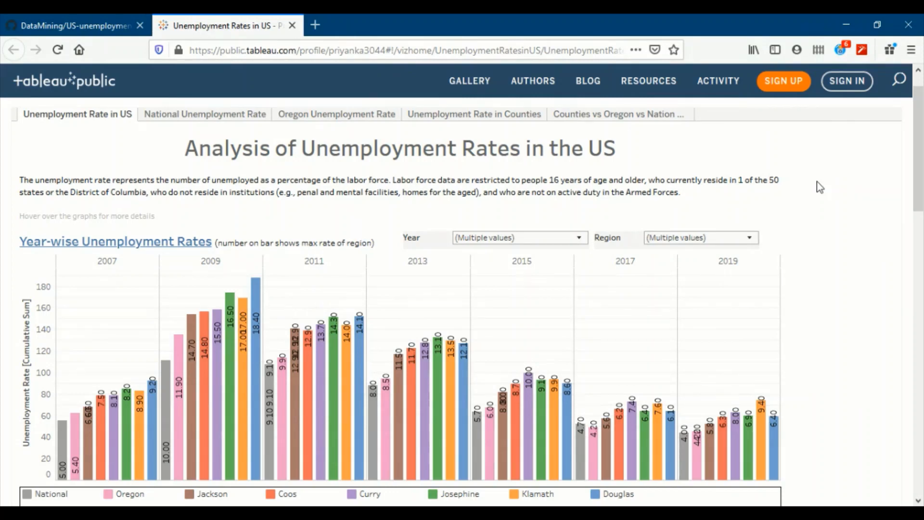
mouse_move(210, 145)
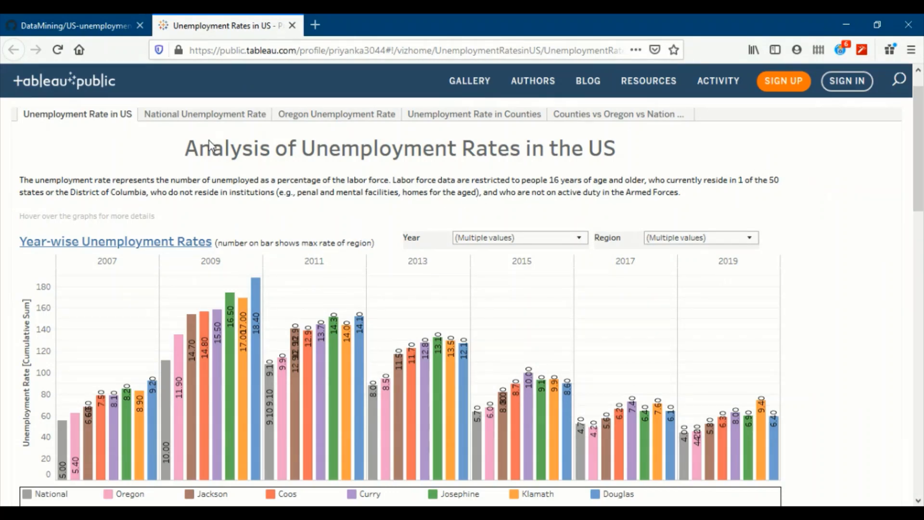
mouse_move(108, 153)
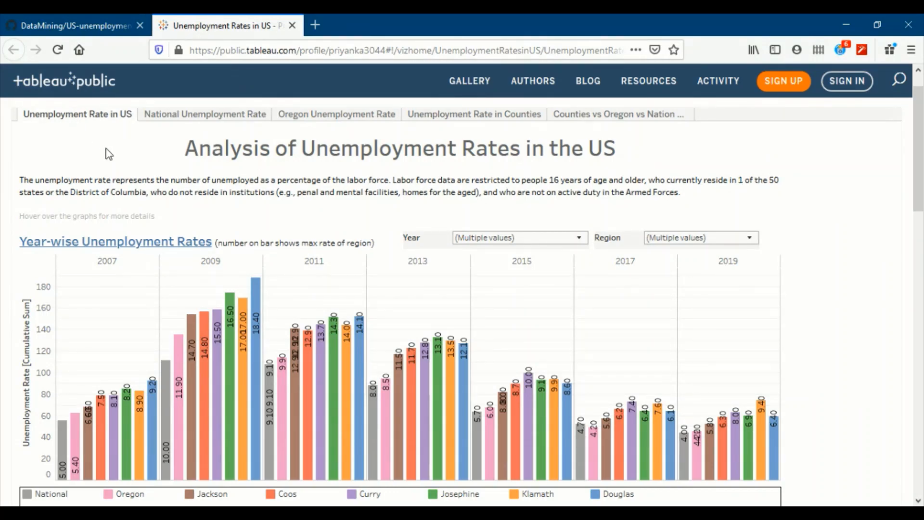
mouse_move(204, 113)
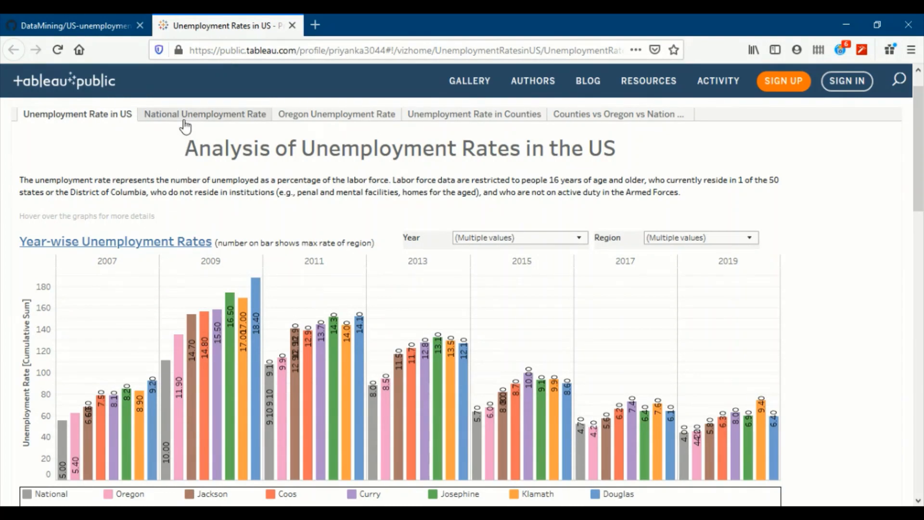
Step: Show the 'Unemployment Rate in Counties' line chart of six Oregon counties
left_click(204, 113)
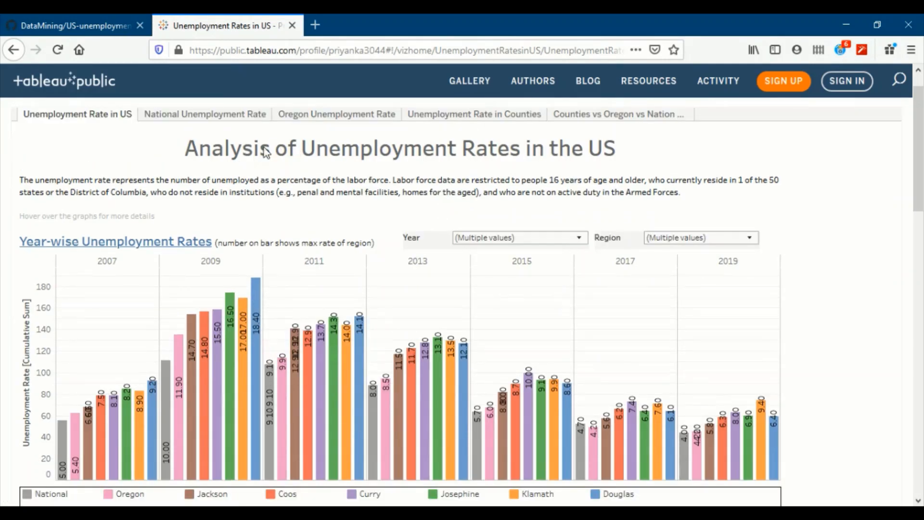
mouse_move(474, 113)
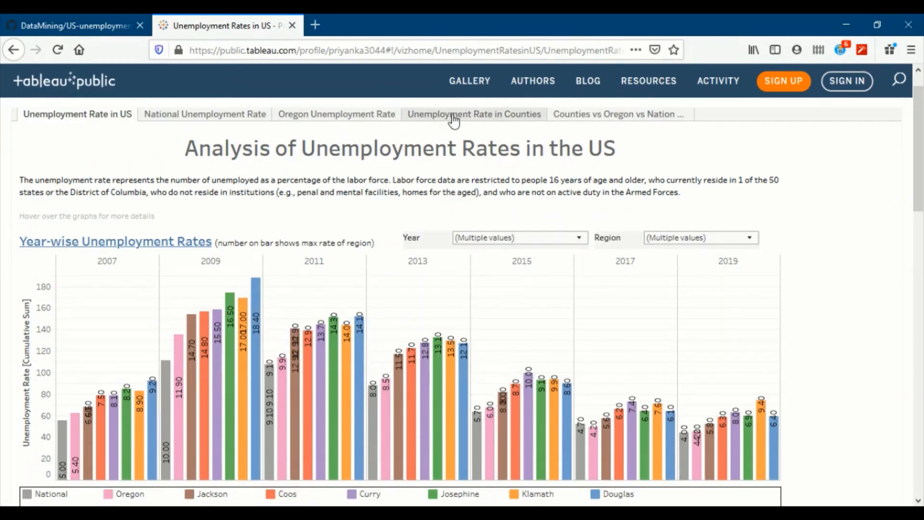
left_click(473, 113)
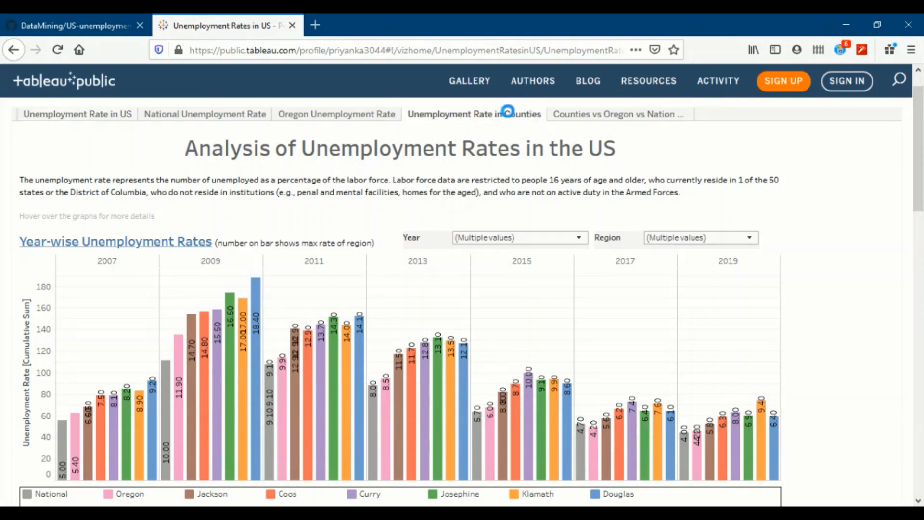
left_click(473, 113)
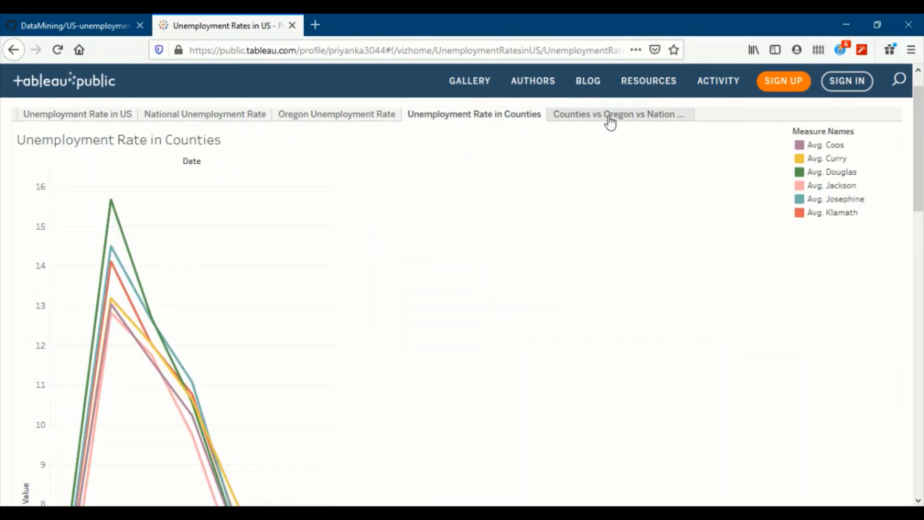
Step: View the Counties vs Oregon vs Nation chart, then return to the 'Unemployment Rate in US' overview
left_click(616, 113)
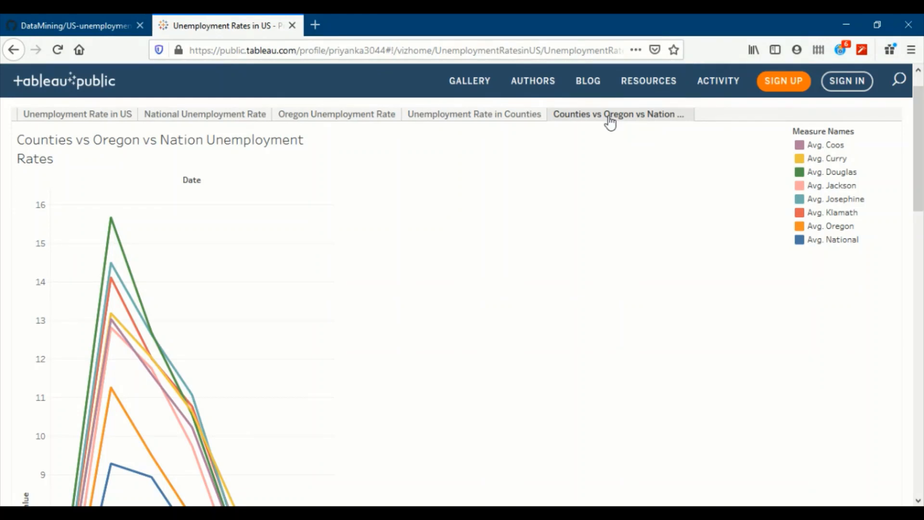
mouse_move(77, 114)
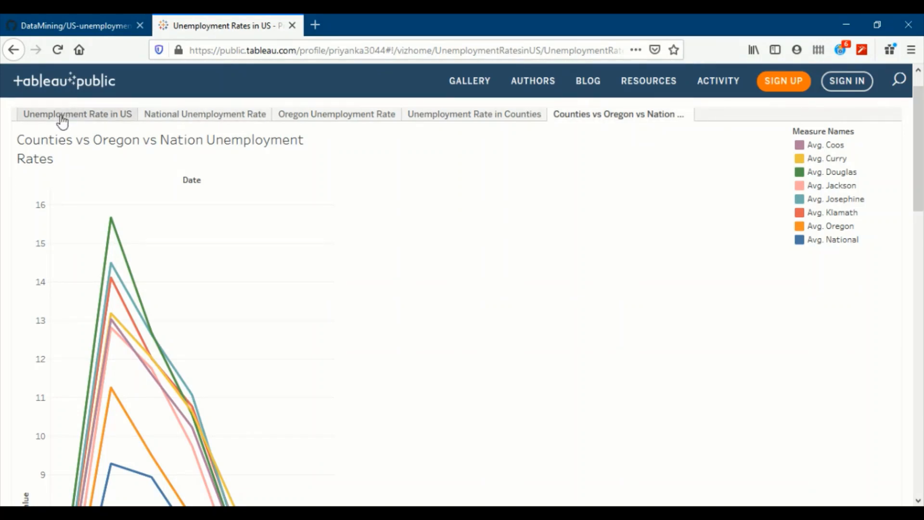
left_click(77, 114)
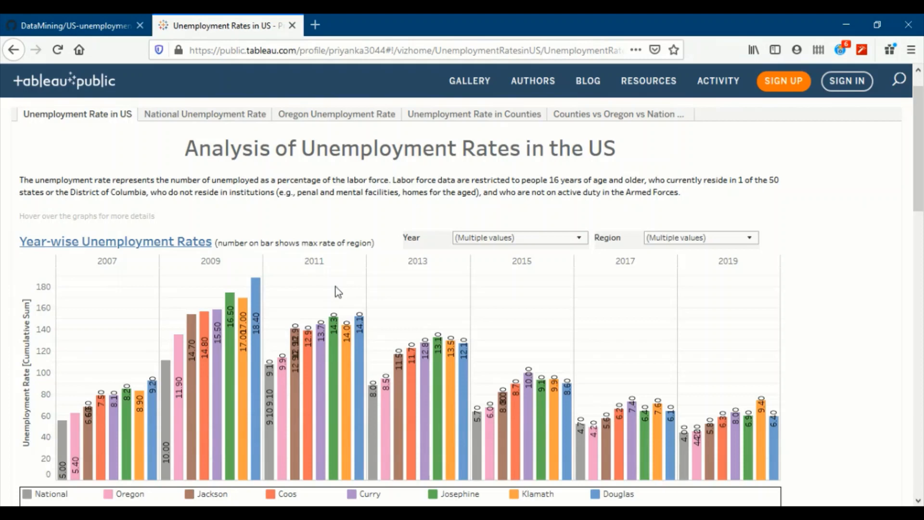
Step: Inspect the yearly bar values, then show the 'National Unemployment Rate' treemap
scroll("down", 3)
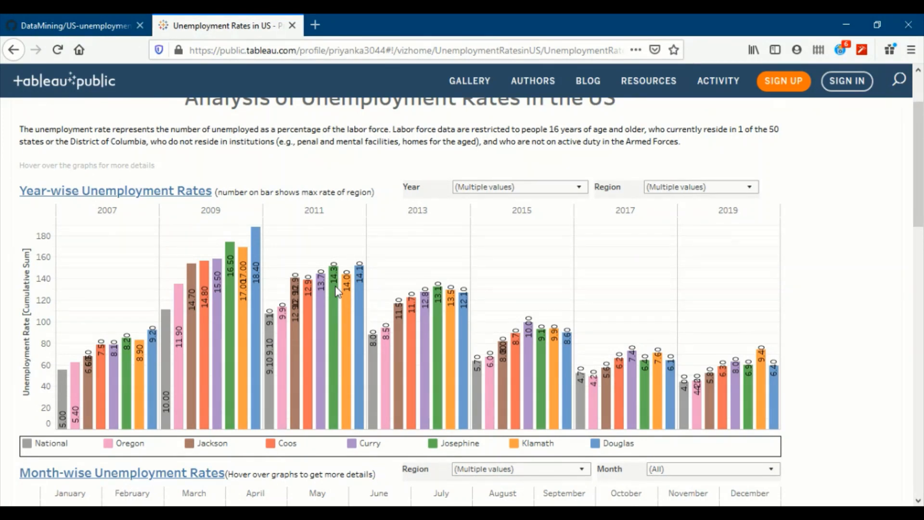
mouse_move(62, 377)
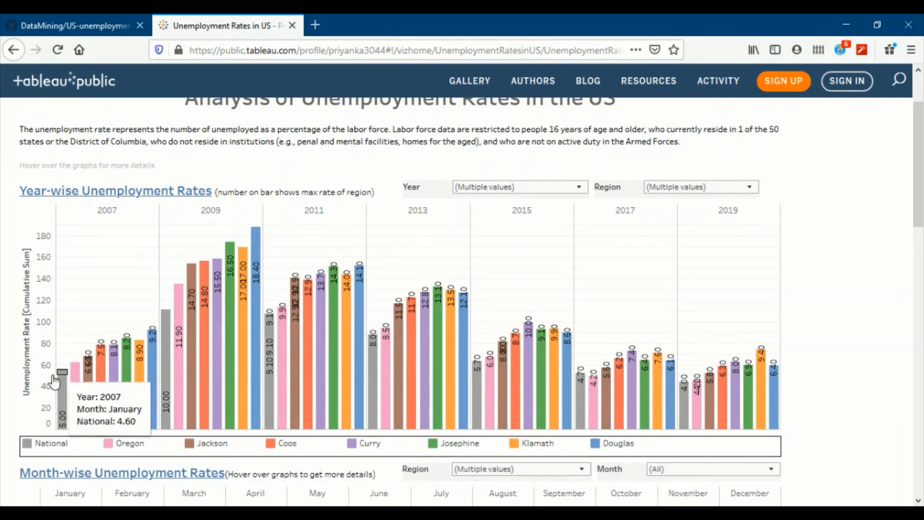
mouse_move(95, 400)
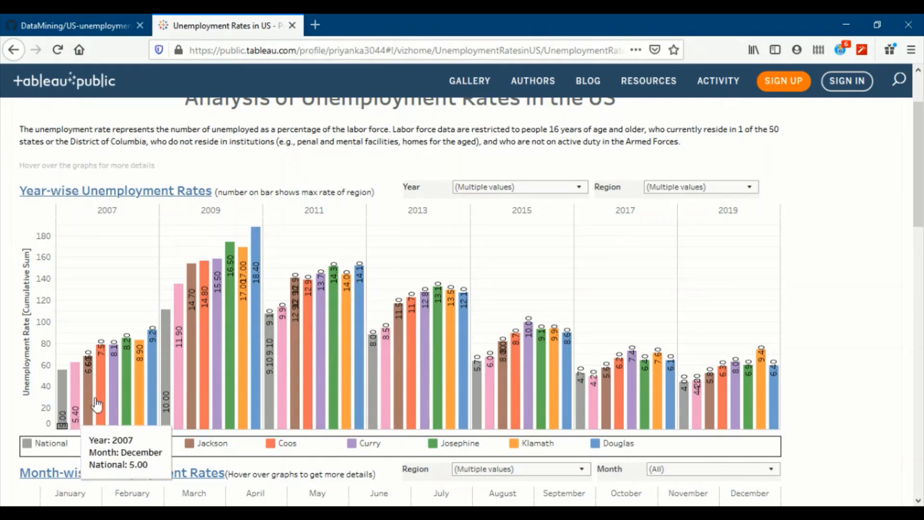
mouse_move(64, 377)
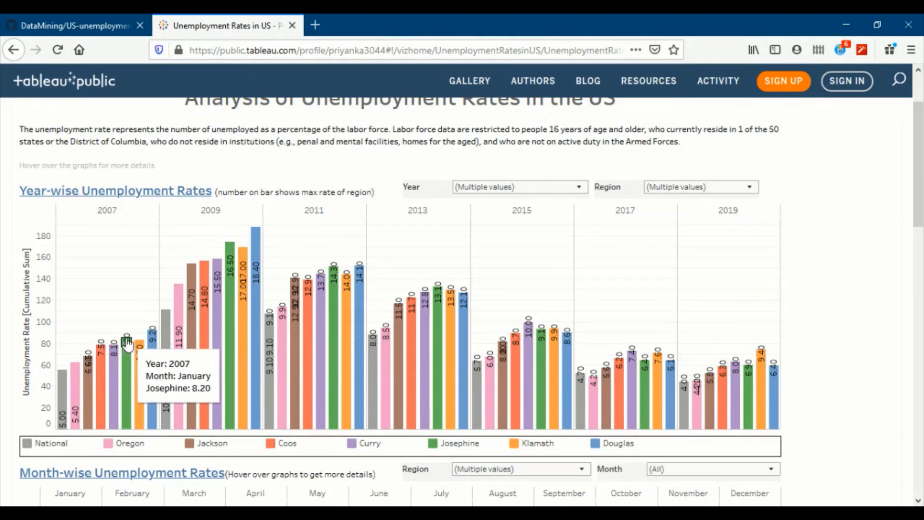
mouse_move(151, 333)
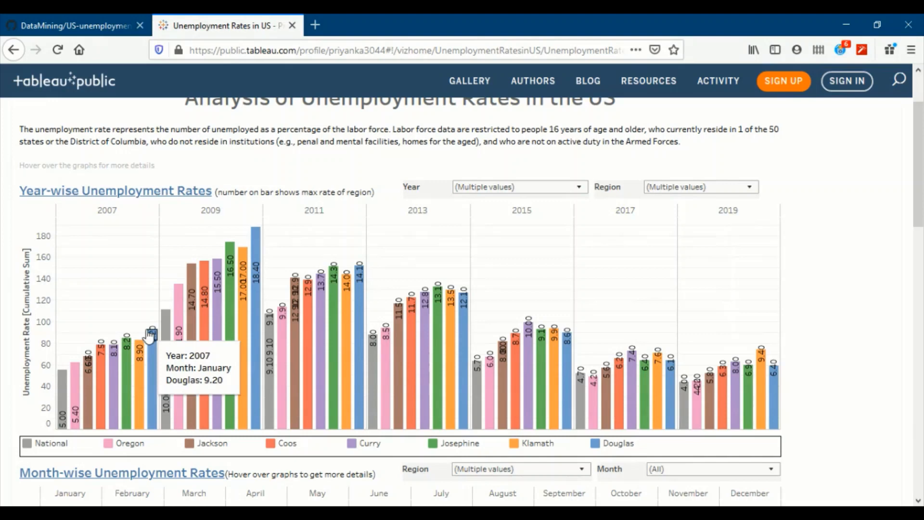
mouse_move(229, 247)
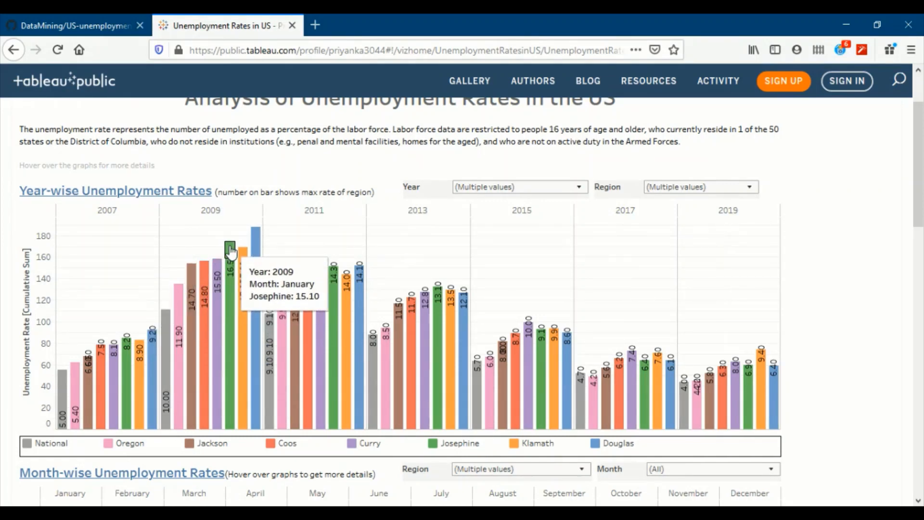
mouse_move(254, 233)
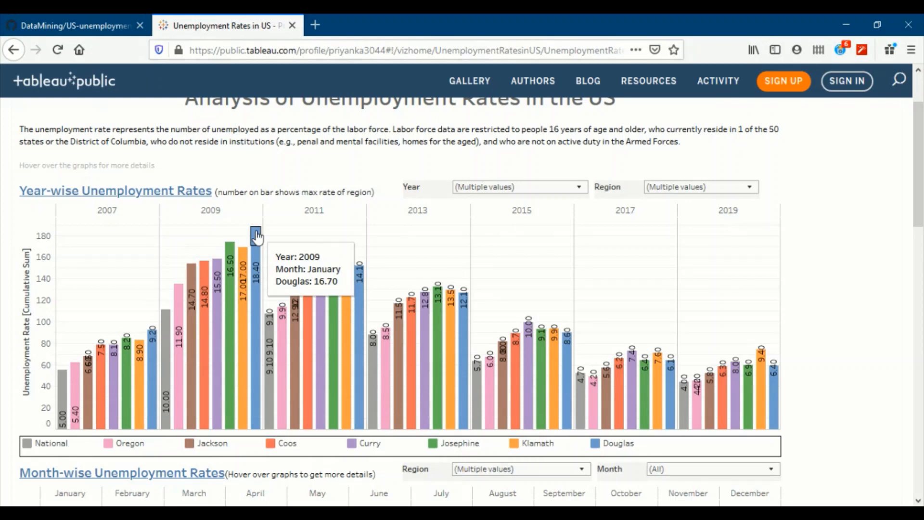
mouse_move(166, 312)
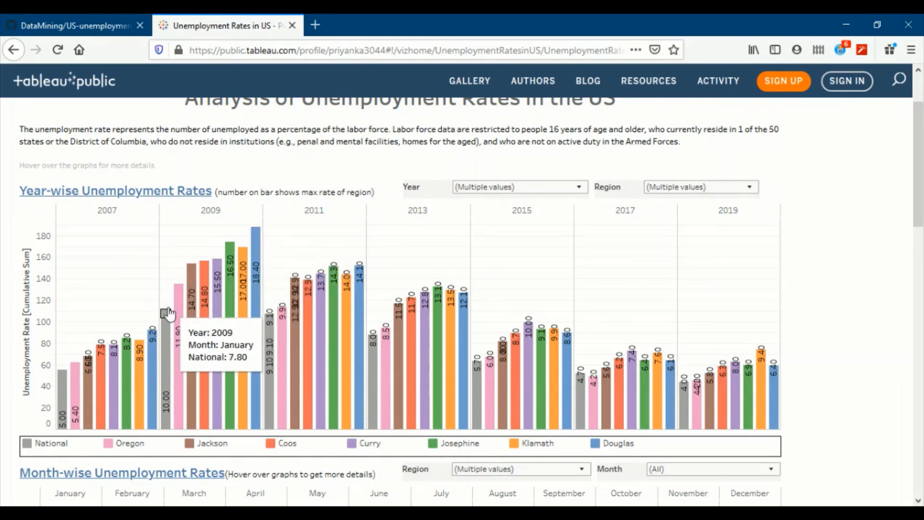
mouse_move(166, 317)
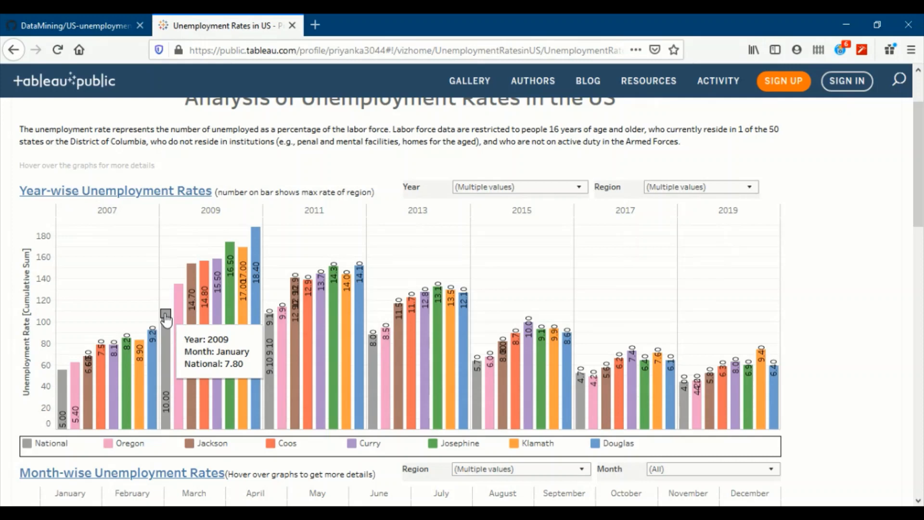
mouse_move(167, 372)
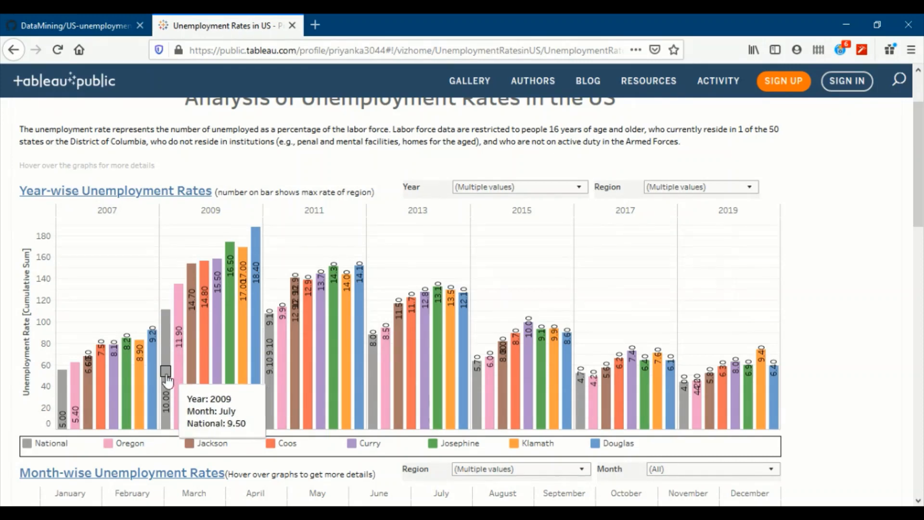
mouse_move(168, 421)
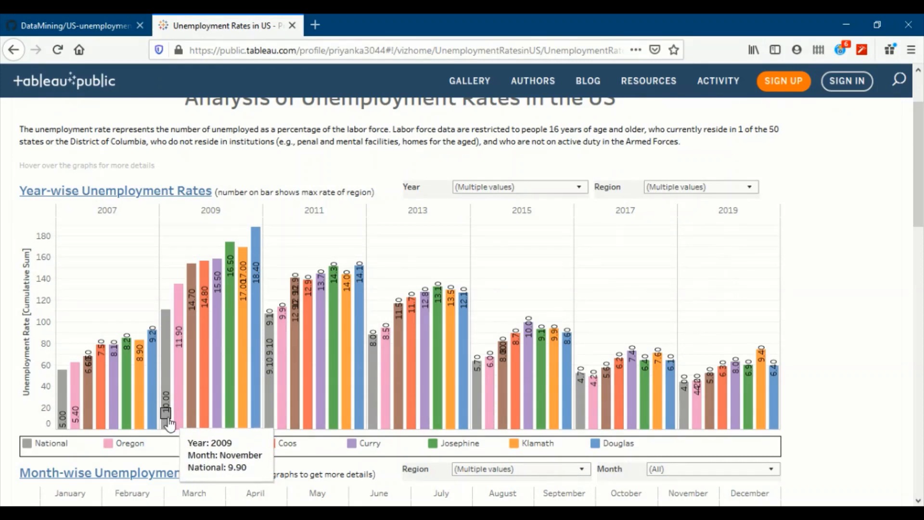
mouse_move(277, 328)
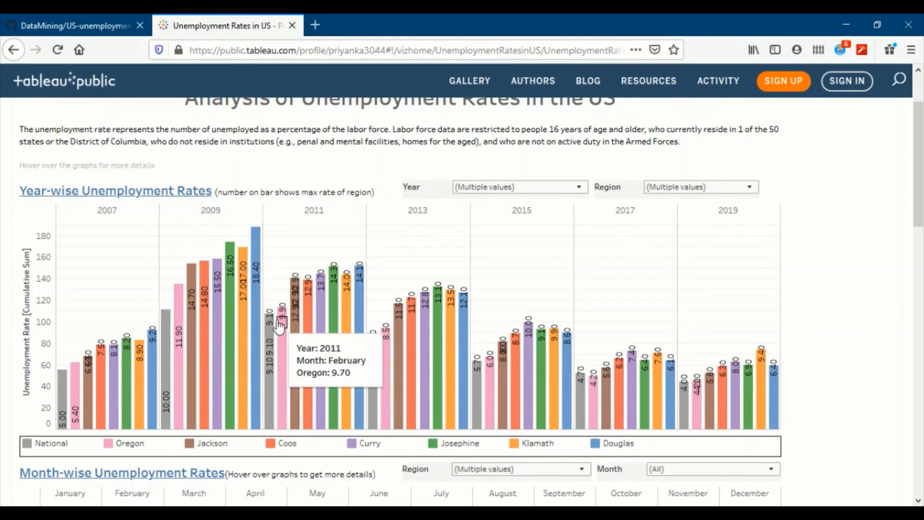
mouse_move(371, 338)
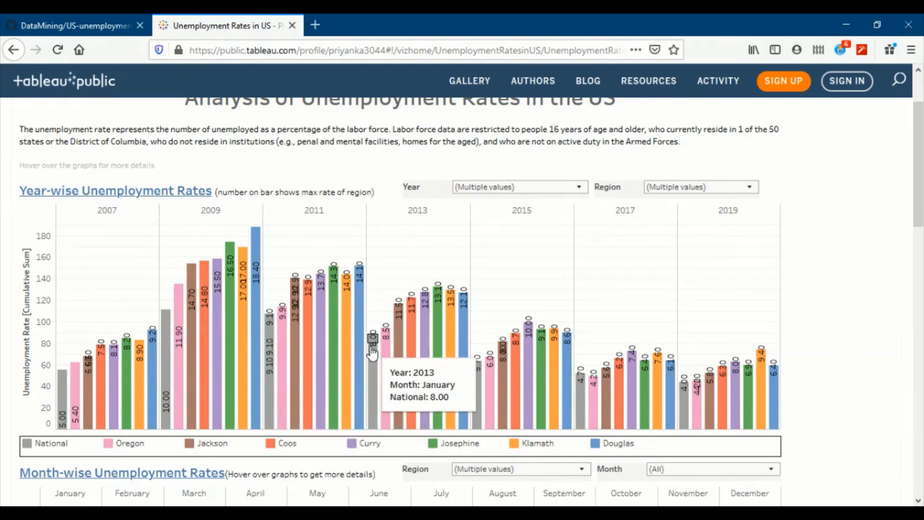
mouse_move(342, 190)
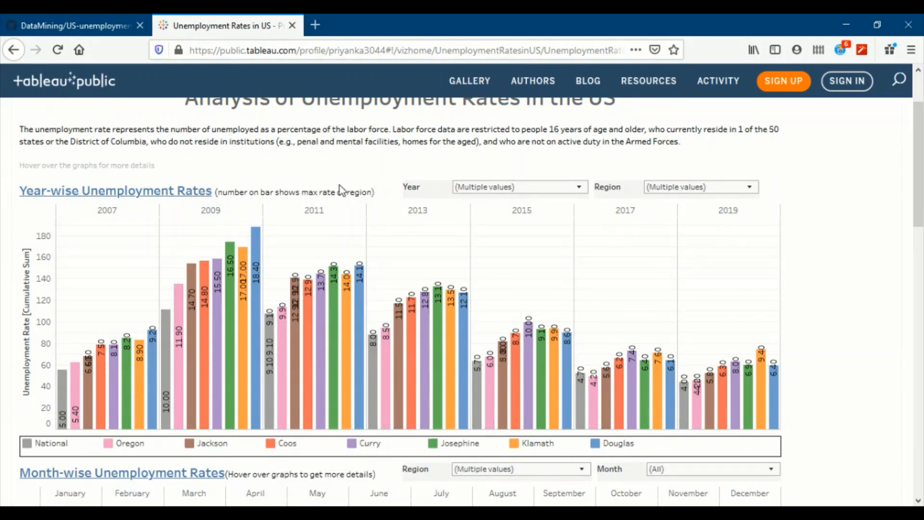
mouse_move(578, 194)
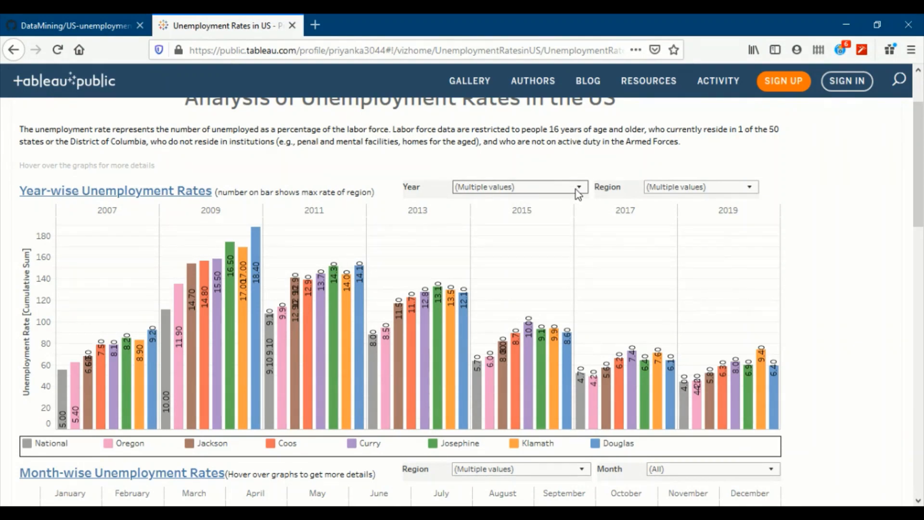
scroll("up", 3)
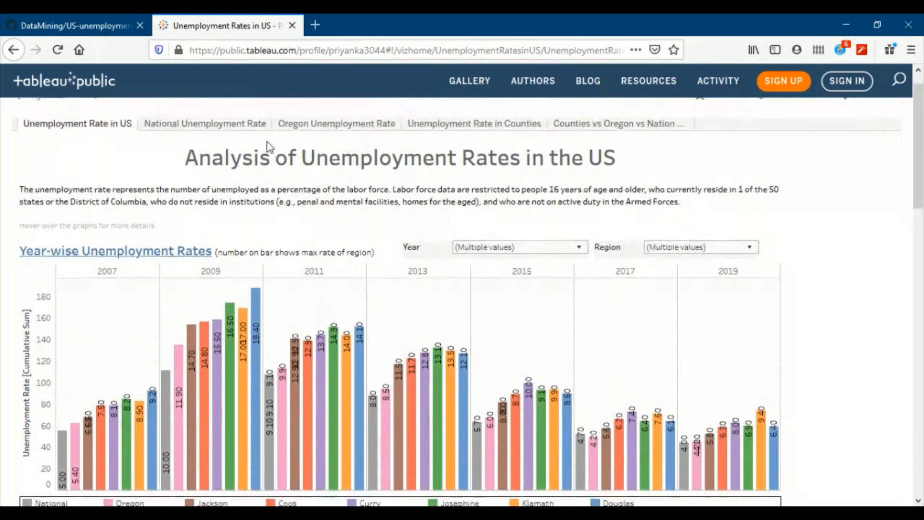
left_click(204, 123)
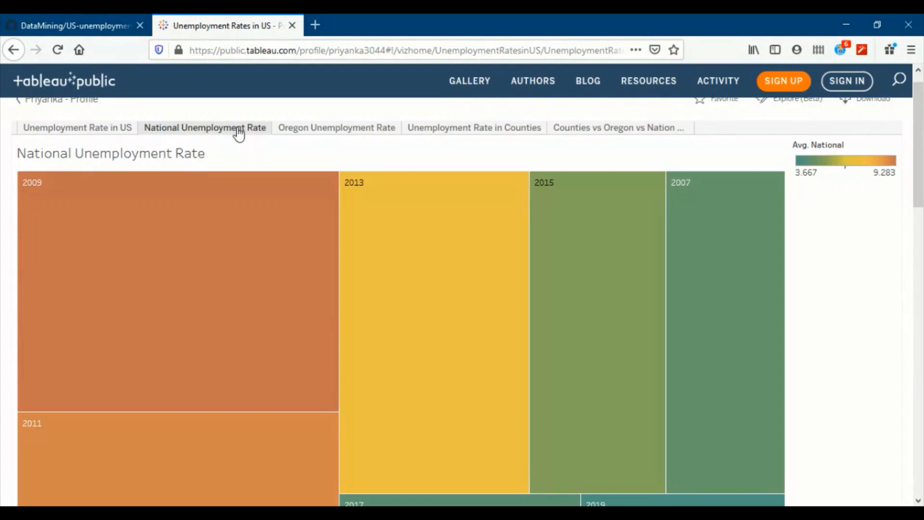
mouse_move(799, 174)
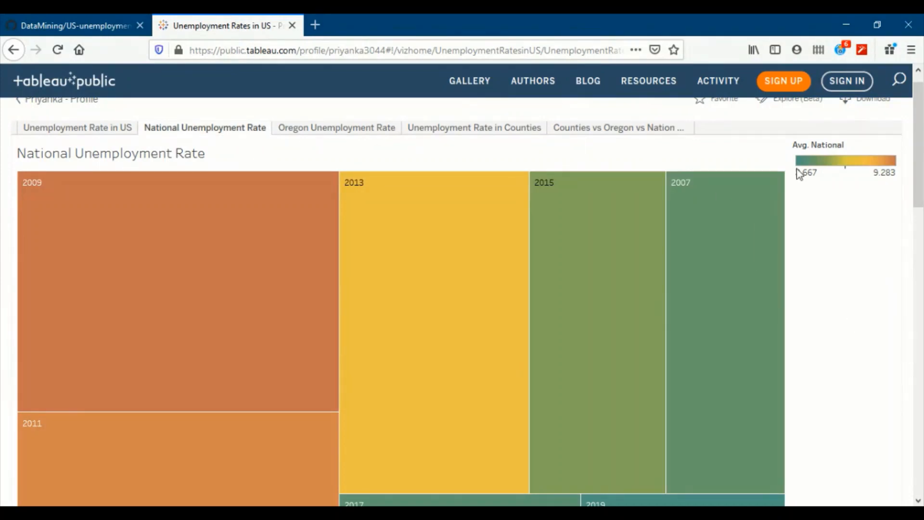
scroll("down", 3)
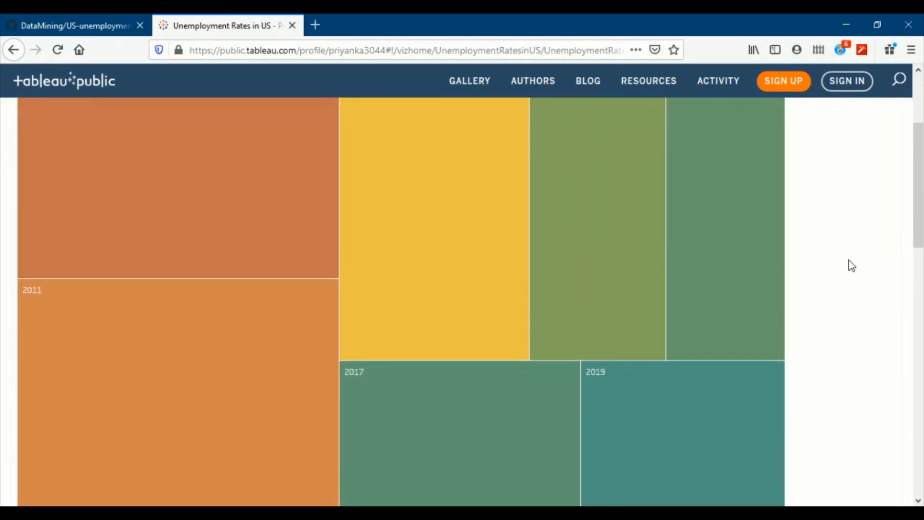
scroll("up", 3)
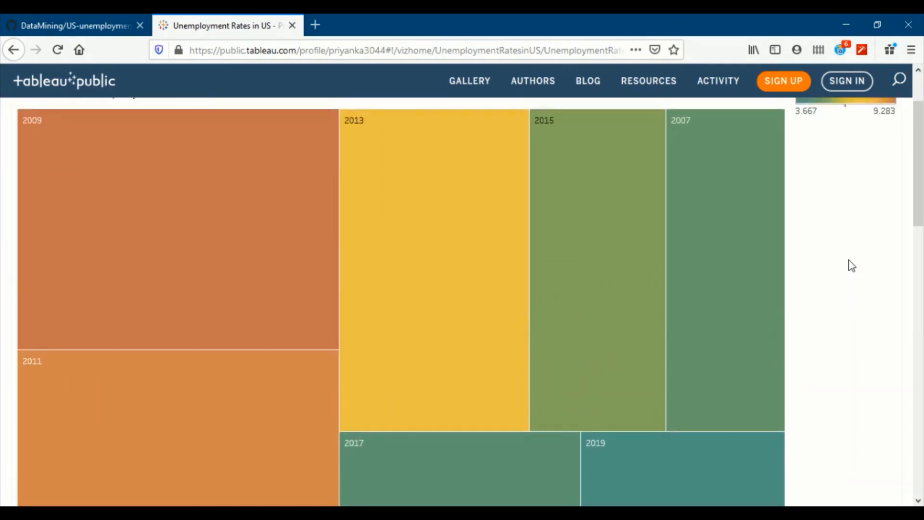
scroll("up", 3)
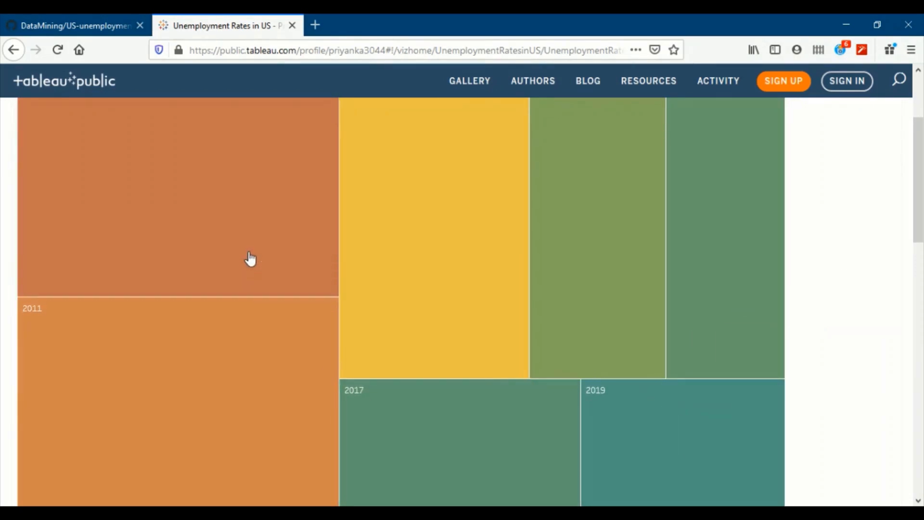
mouse_move(179, 231)
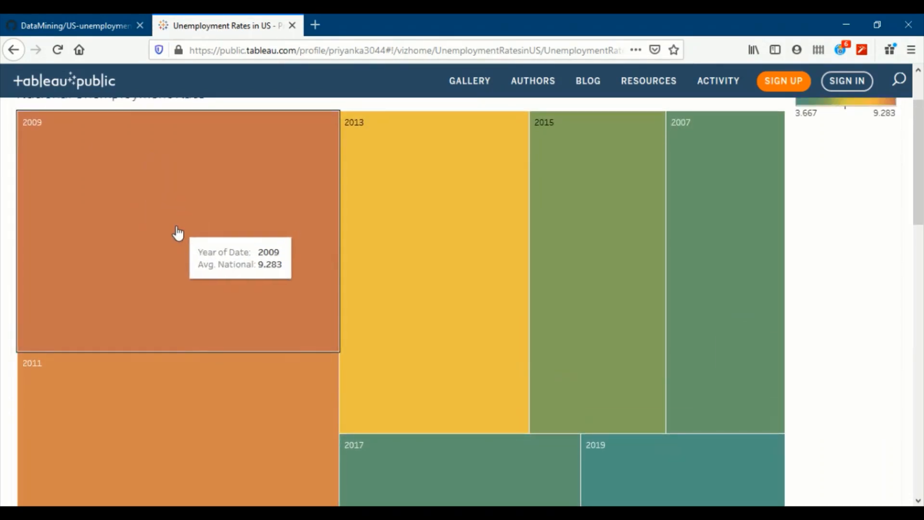
scroll("up", 3)
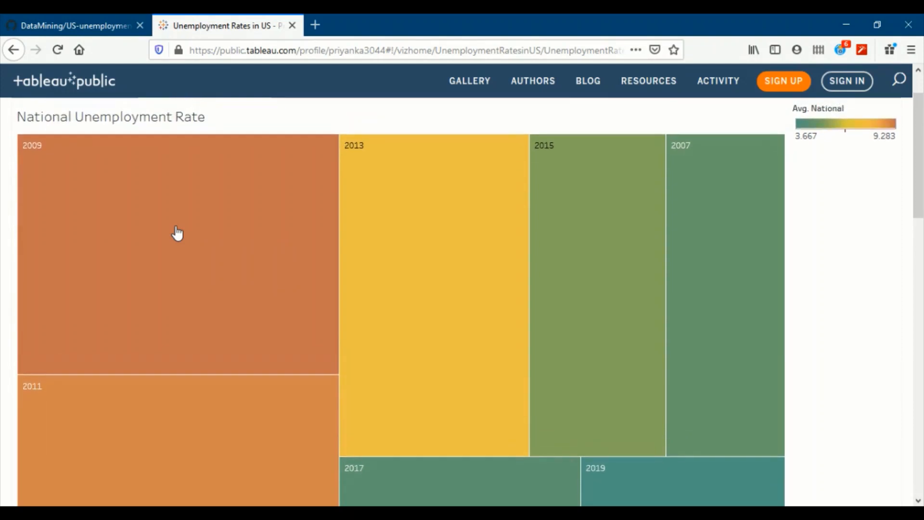
scroll("down", 3)
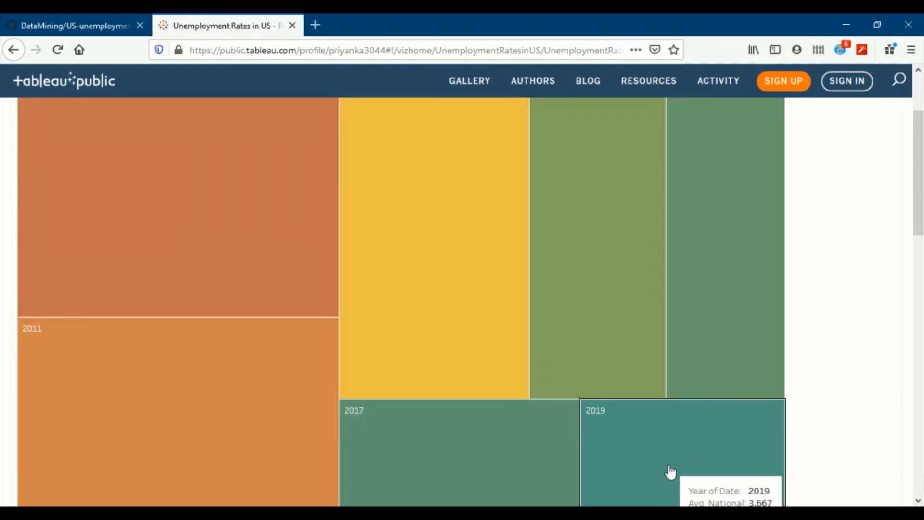
scroll("up", 3)
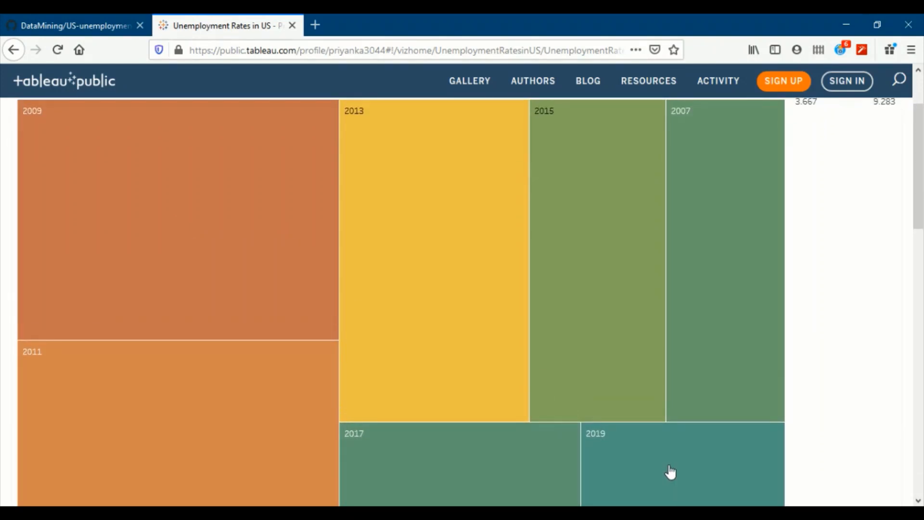
scroll("up", 3)
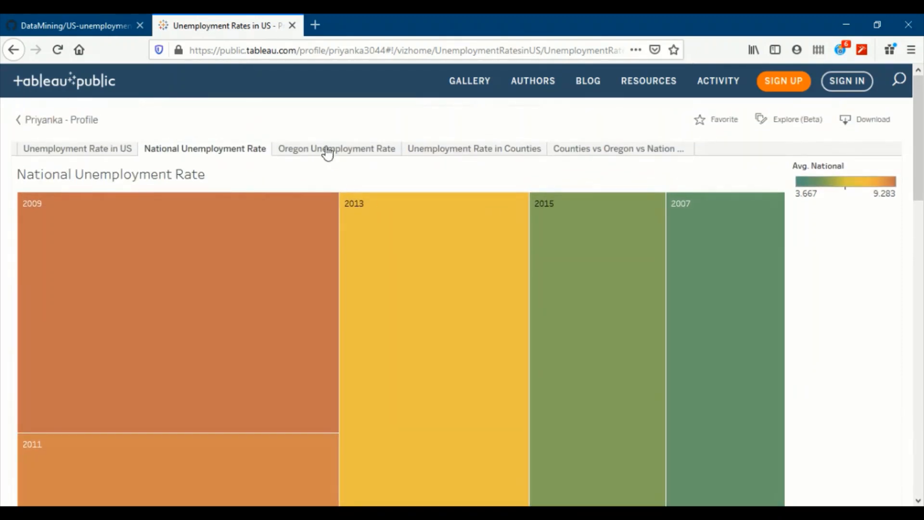
Step: Show the Oregon Unemployment Rate treemap and read the 2009 (11.258) and 2013 (7.875) tiles
left_click(336, 149)
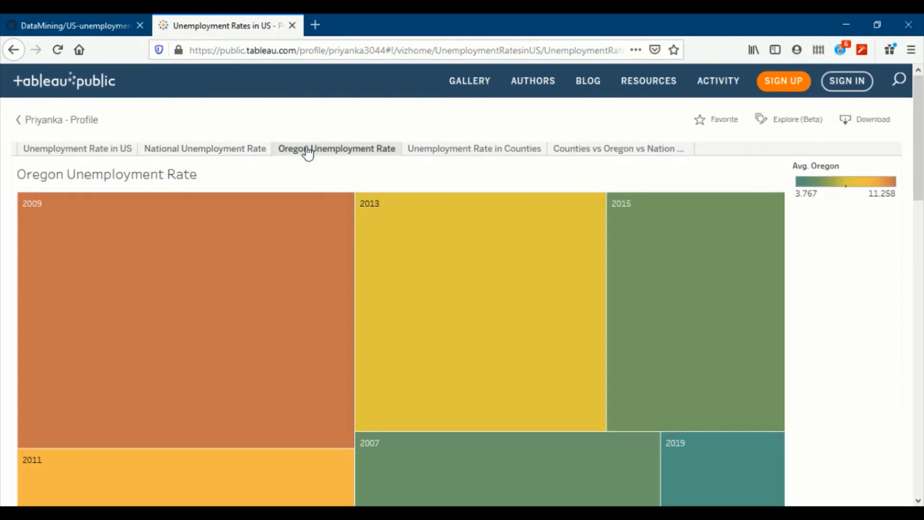
mouse_move(344, 185)
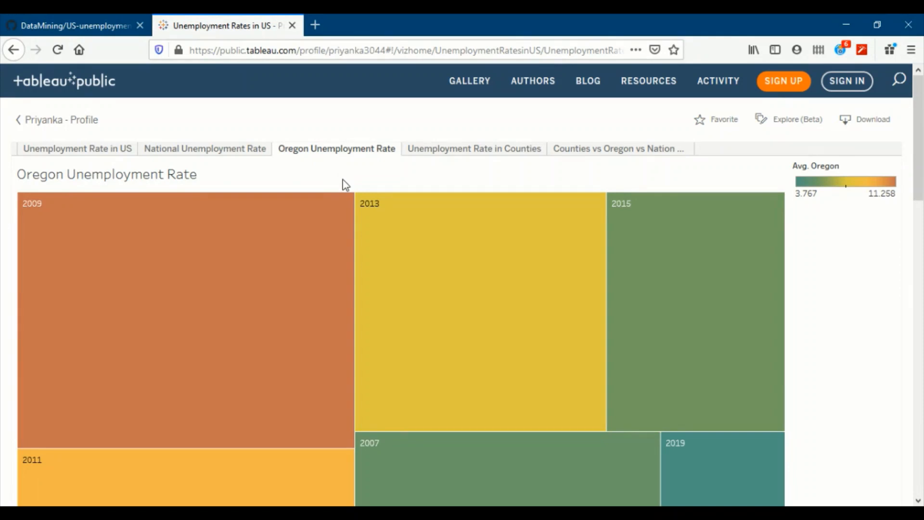
scroll("down", 3)
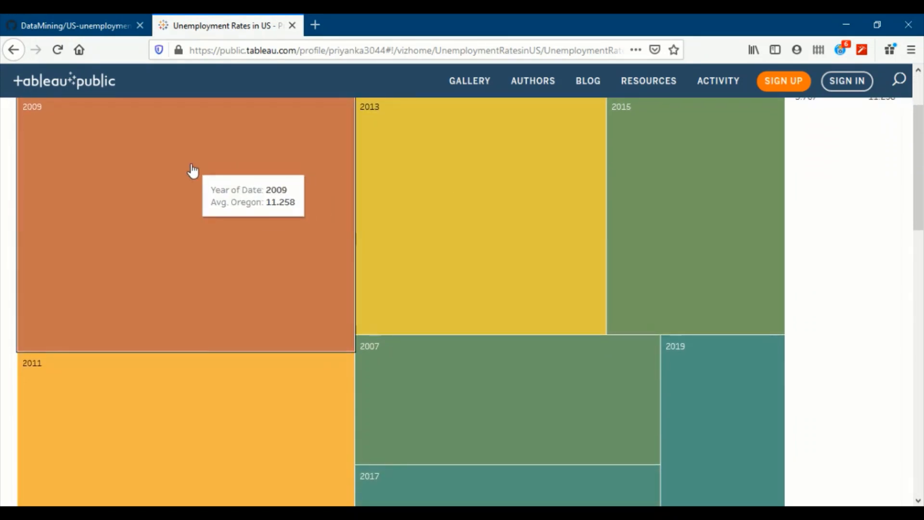
mouse_move(442, 248)
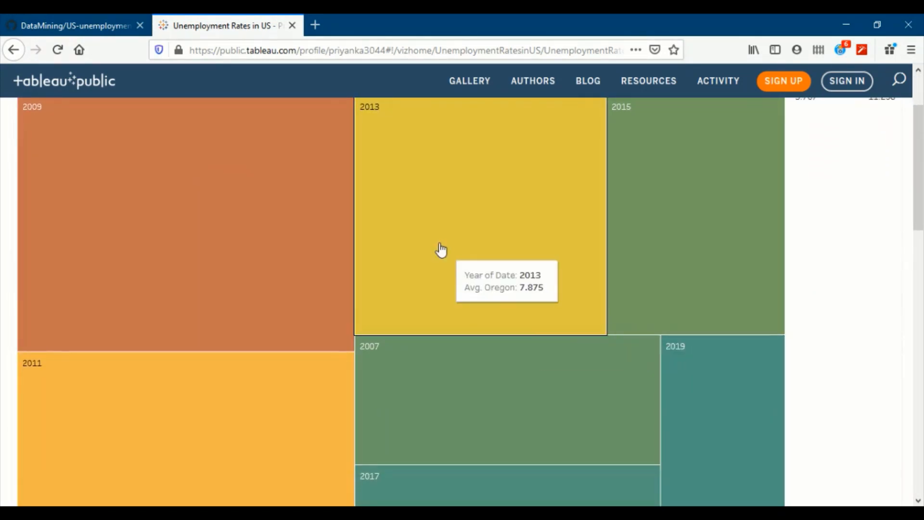
scroll("up", 3)
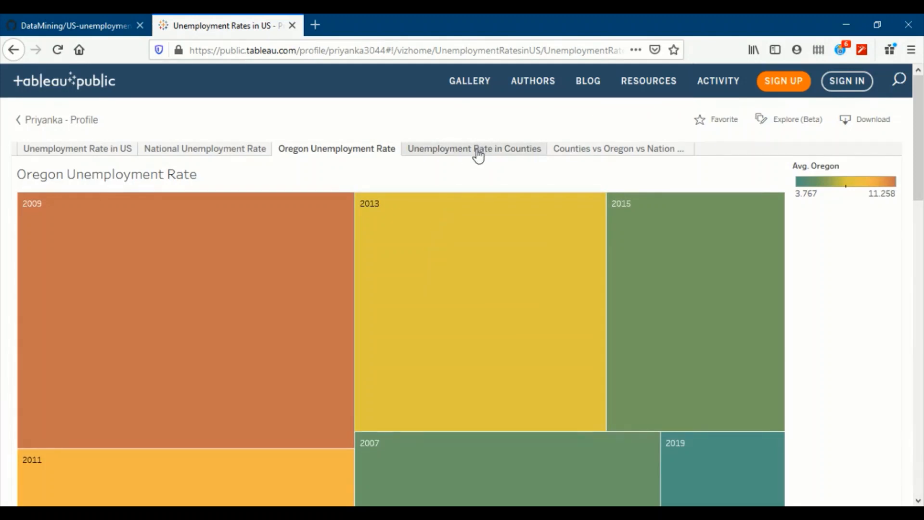
Step: Show the county line graph and review the 2017 points, Douglas 5.33 and Klamath 5.93
left_click(474, 148)
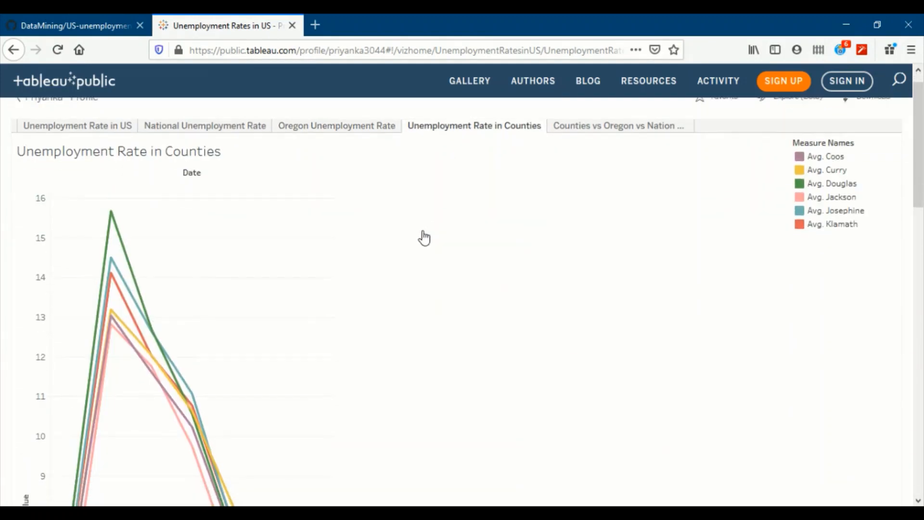
scroll("down", 3)
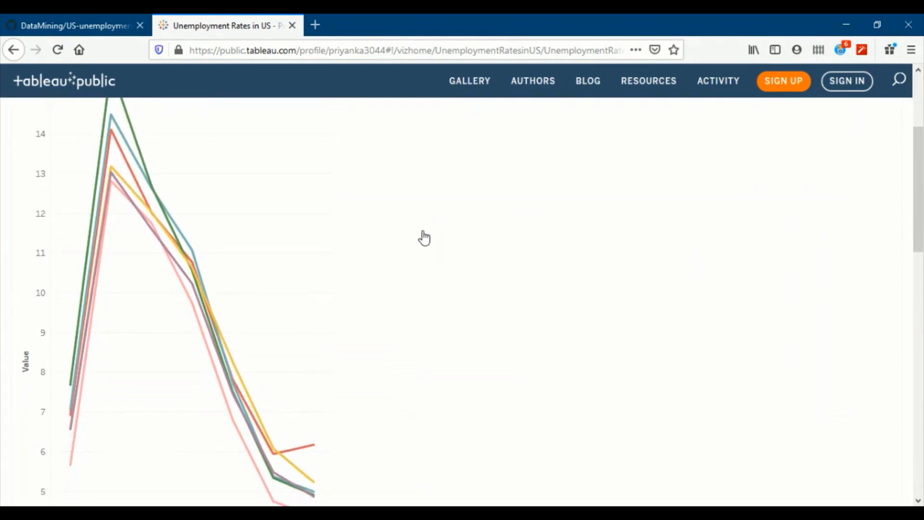
scroll("down", 3)
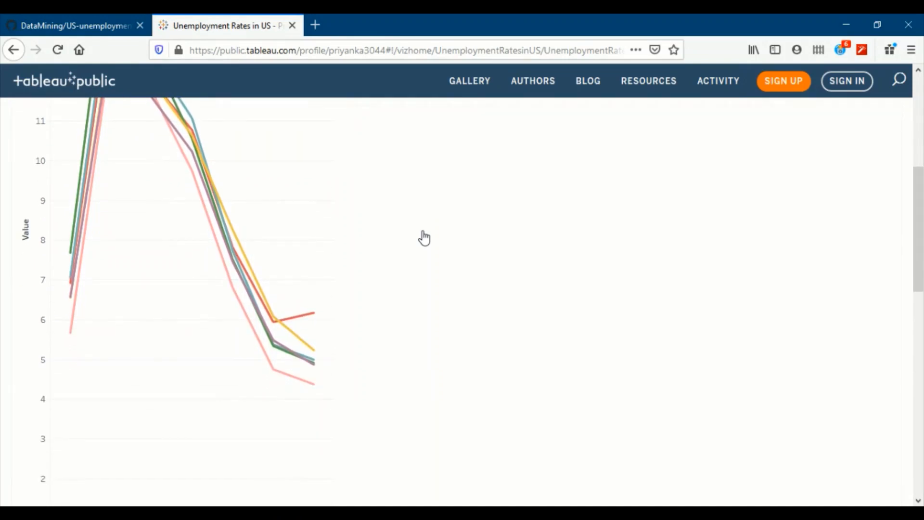
scroll("up", 3)
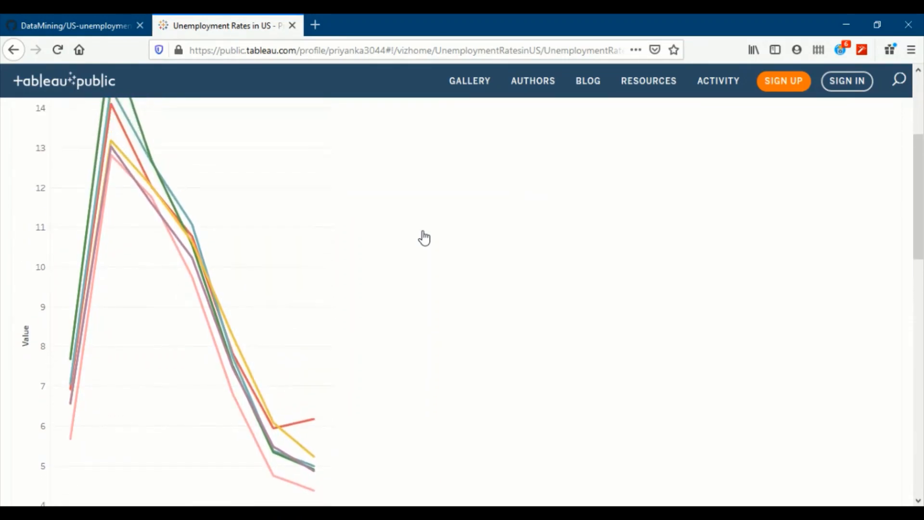
scroll("up", 3)
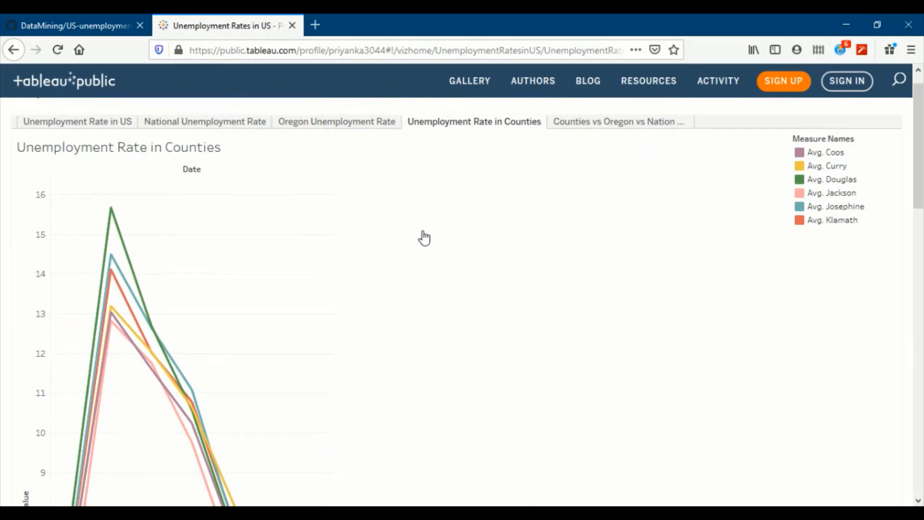
scroll("down", 3)
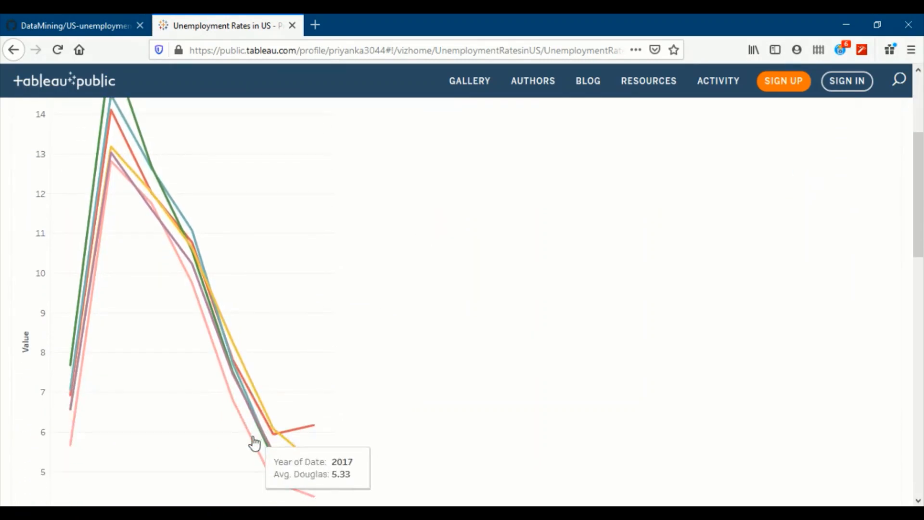
mouse_move(271, 483)
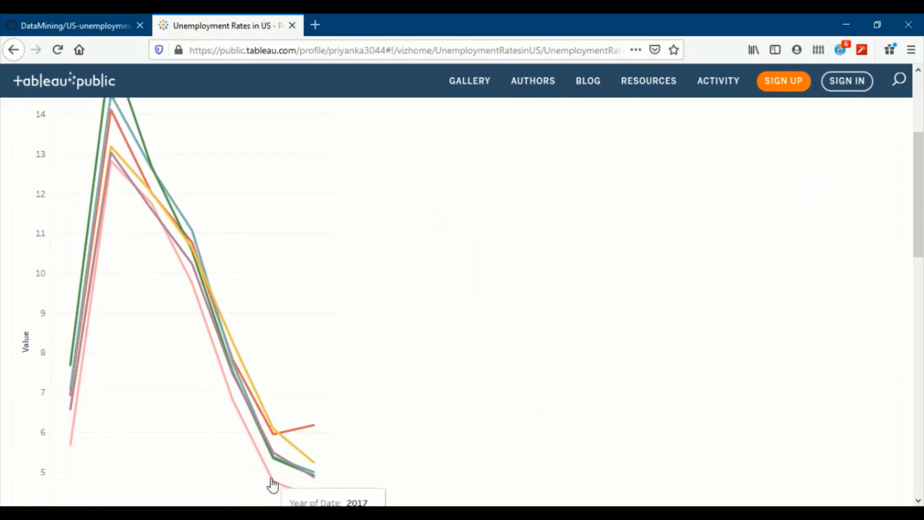
mouse_move(278, 433)
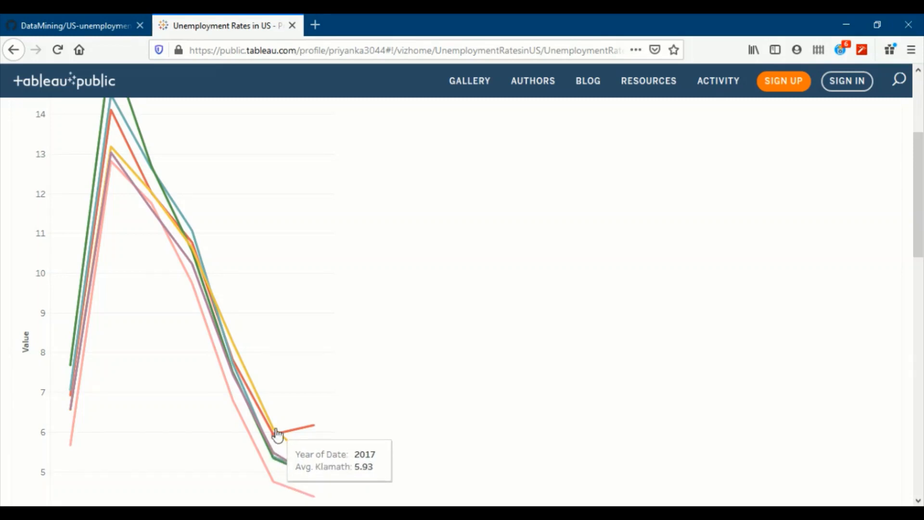
scroll("up", 3)
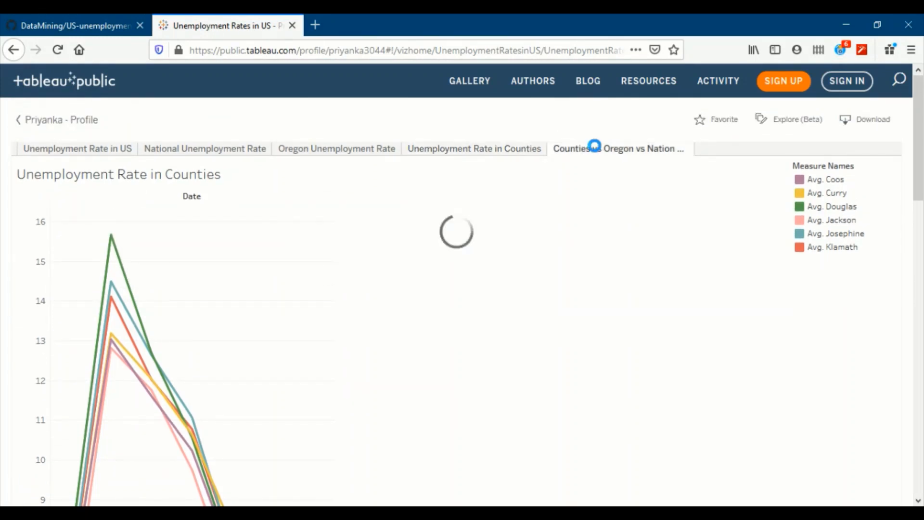
Step: Show the comparison graph adding Oregon and national lines beneath the six counties
left_click(618, 148)
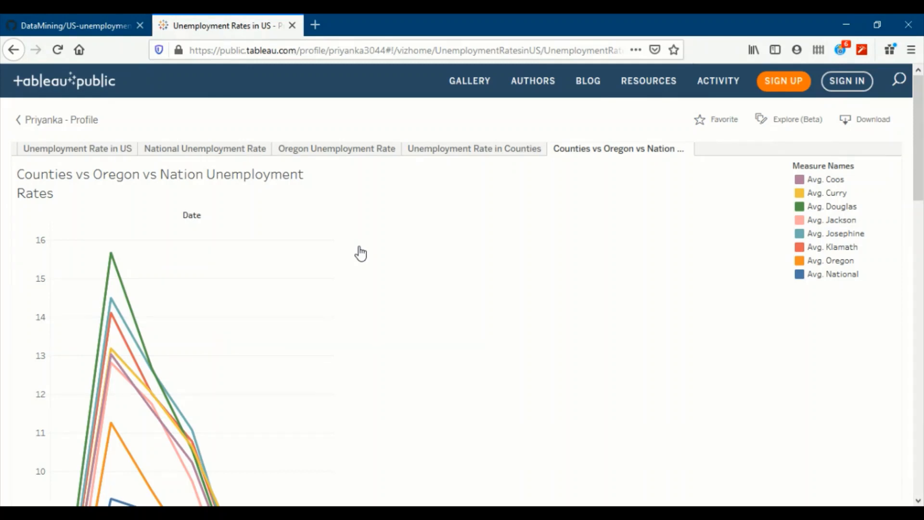
mouse_move(329, 332)
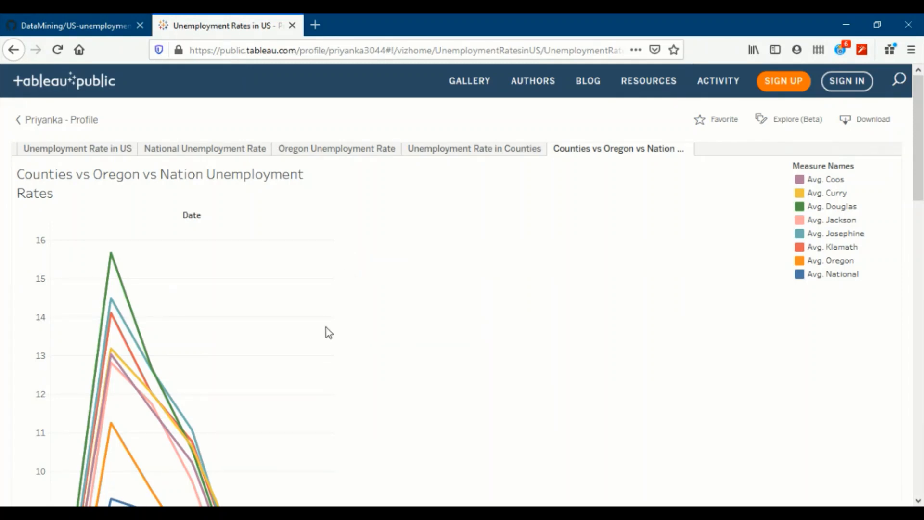
scroll("down", 3)
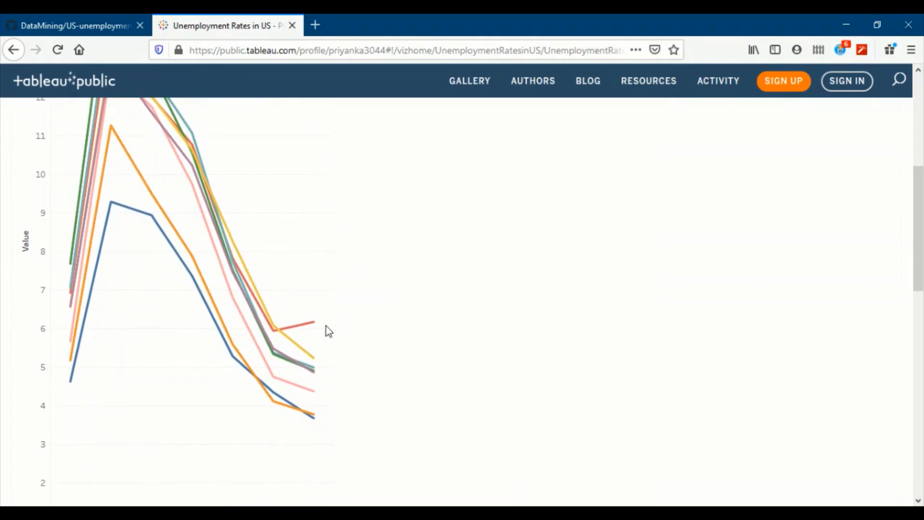
scroll("up", 3)
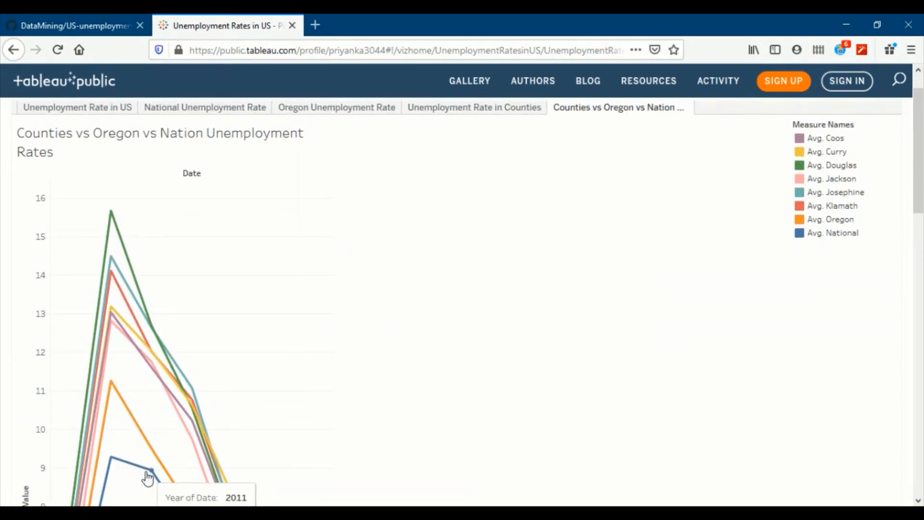
scroll("down", 3)
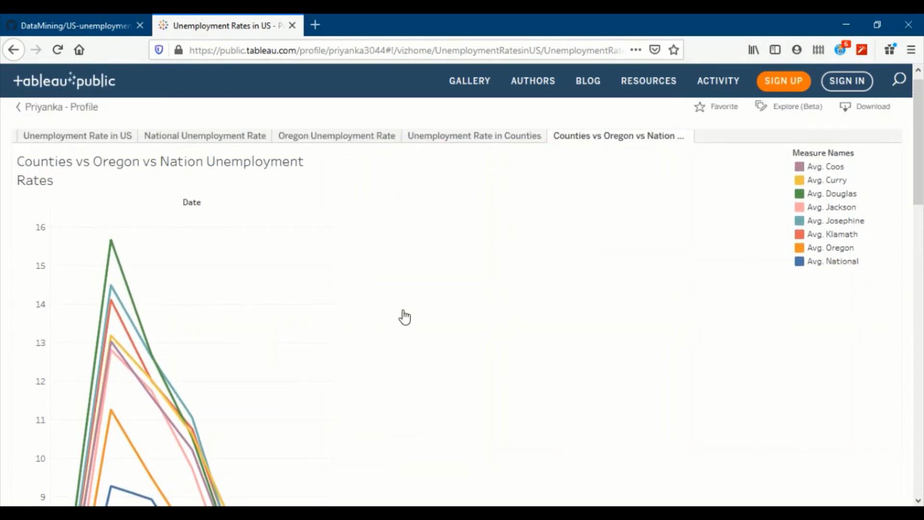
Step: Zoom the browser to 60% so the 2007–2019 chart with all eight lines fits
key("ctrl+minus")
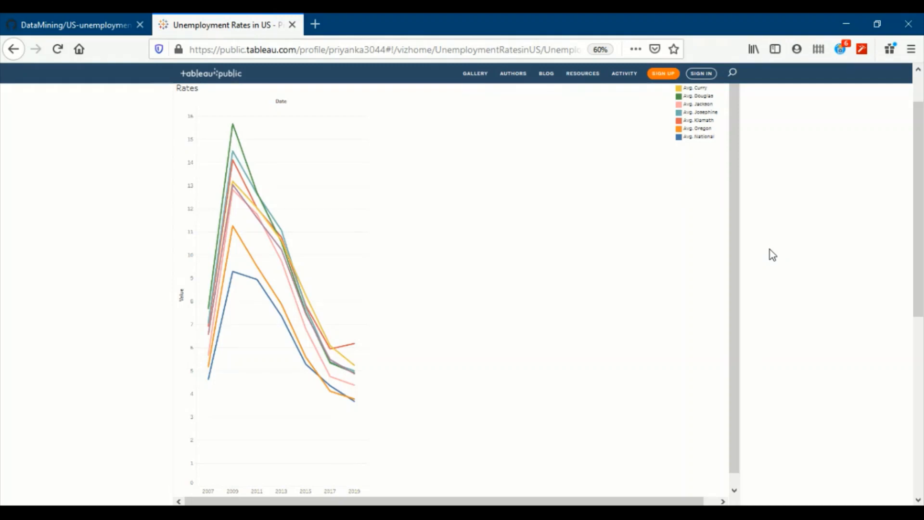
mouse_move(267, 306)
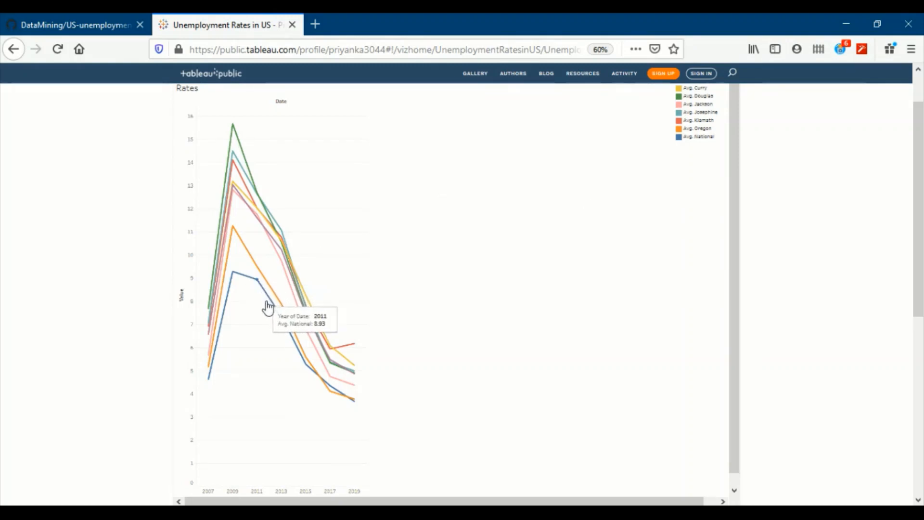
mouse_move(346, 400)
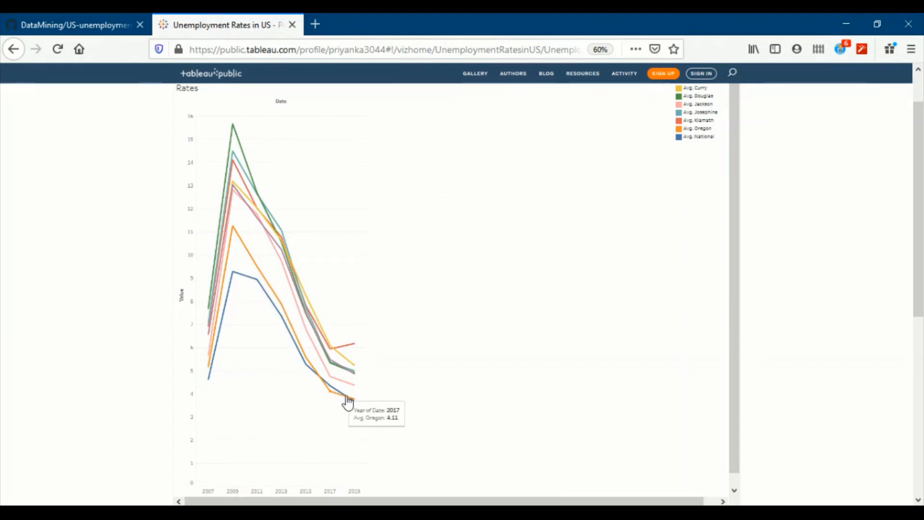